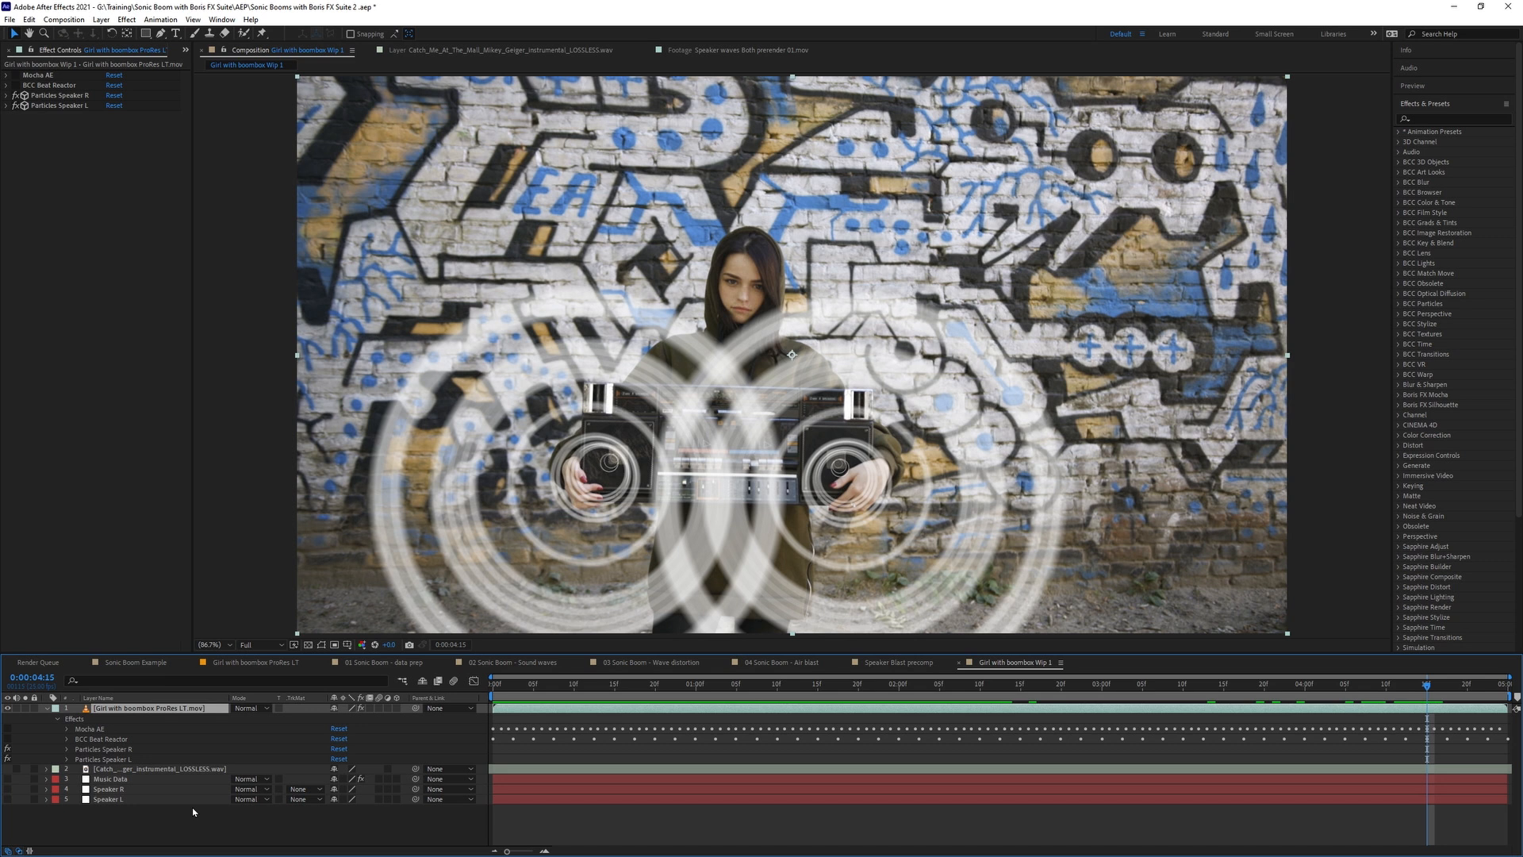
Start a new solid layer via Layer > New > Solid, bringing up Solid Settings.
click(100, 19)
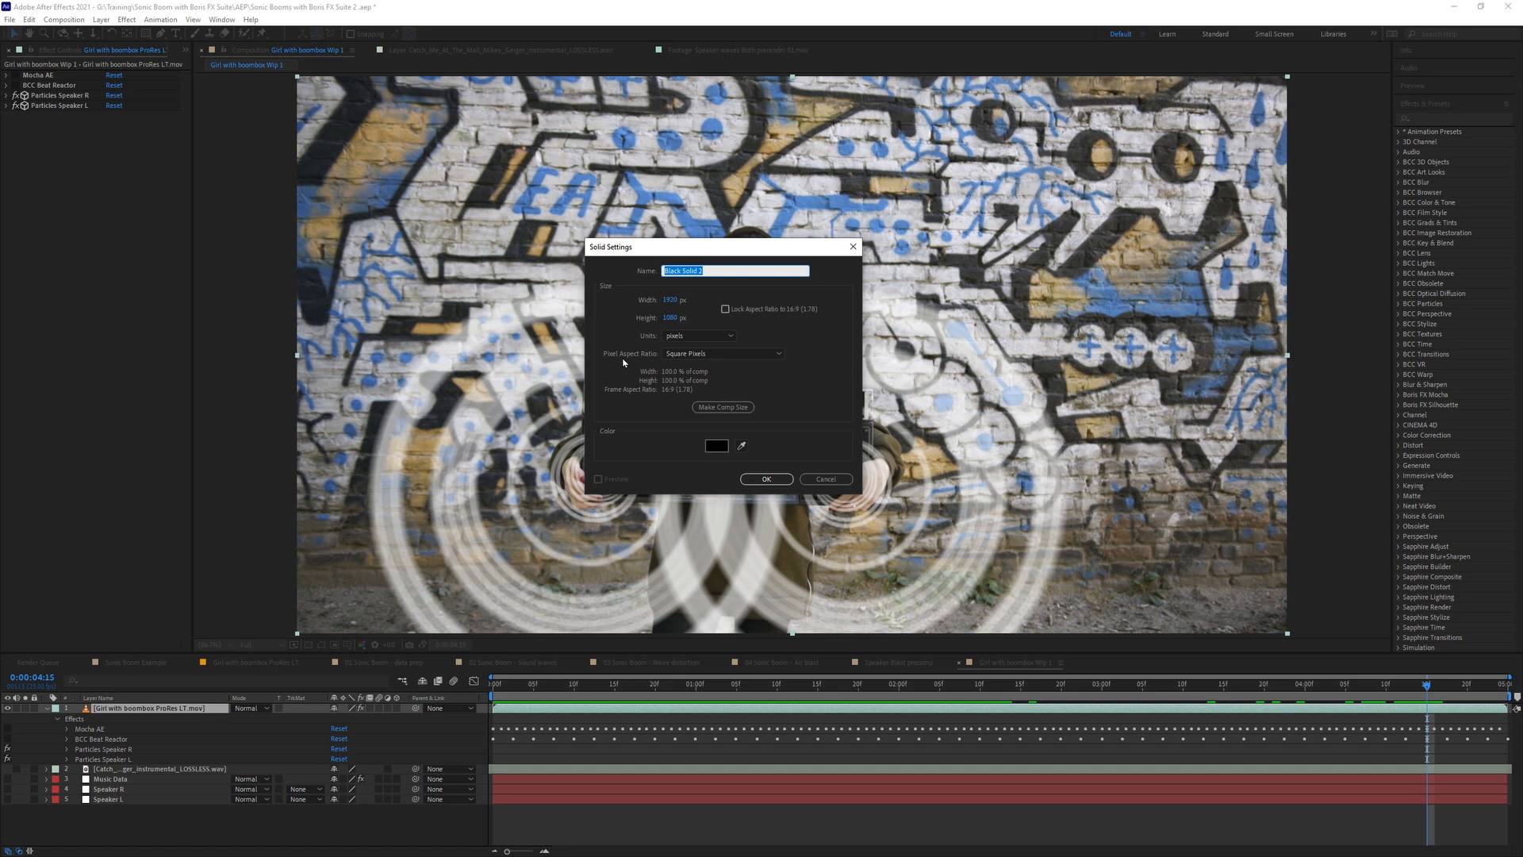
Name the new black solid 'Soundwaves' and add it atop the boombox footage.
text(Sound)
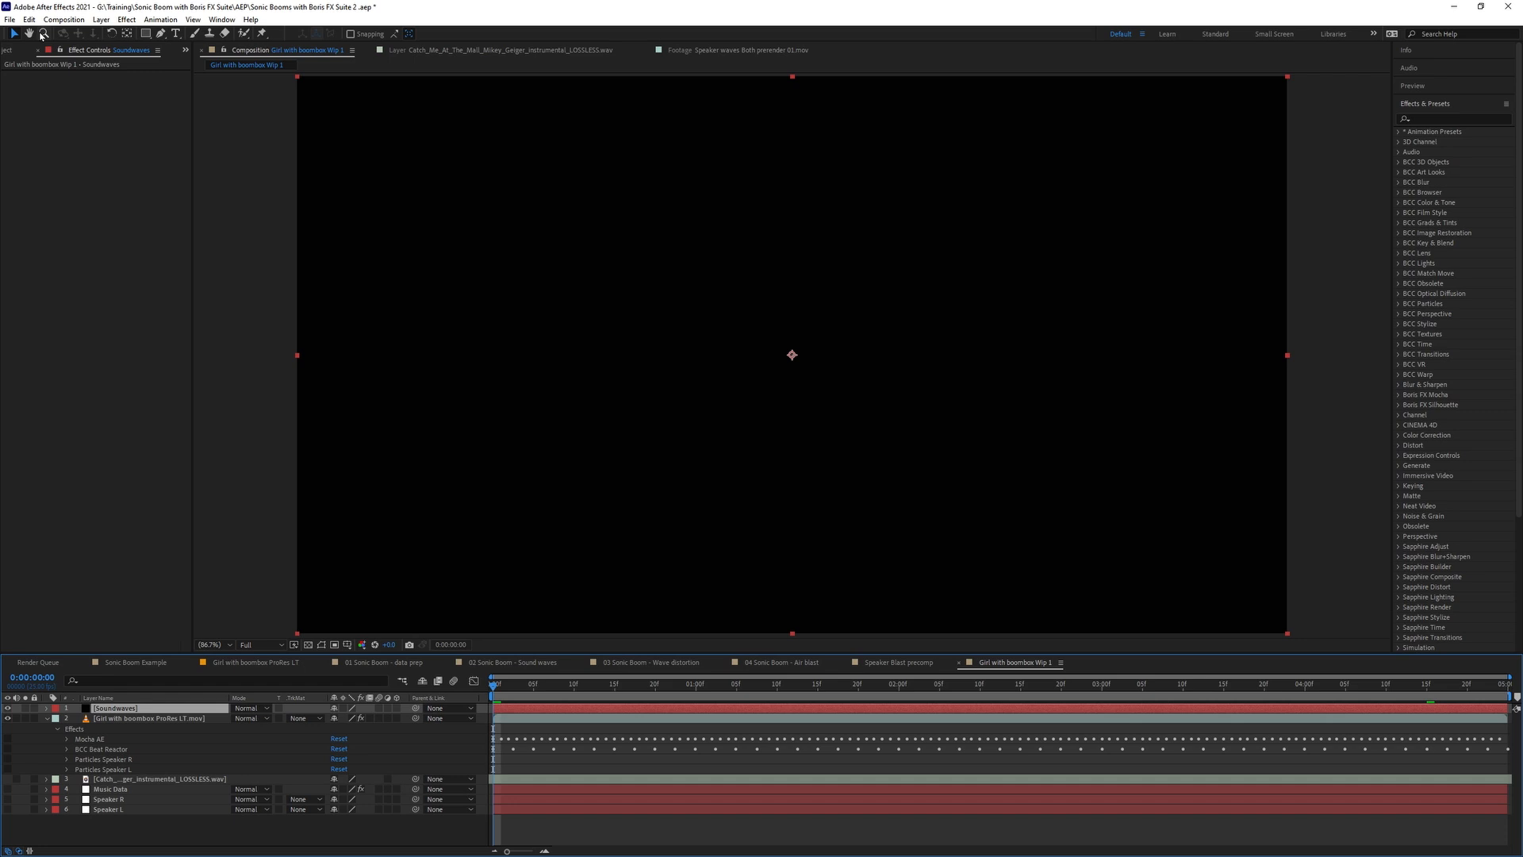
Select the Particles Speaker R and L effects on the footage layer for copying.
click(1126, 695)
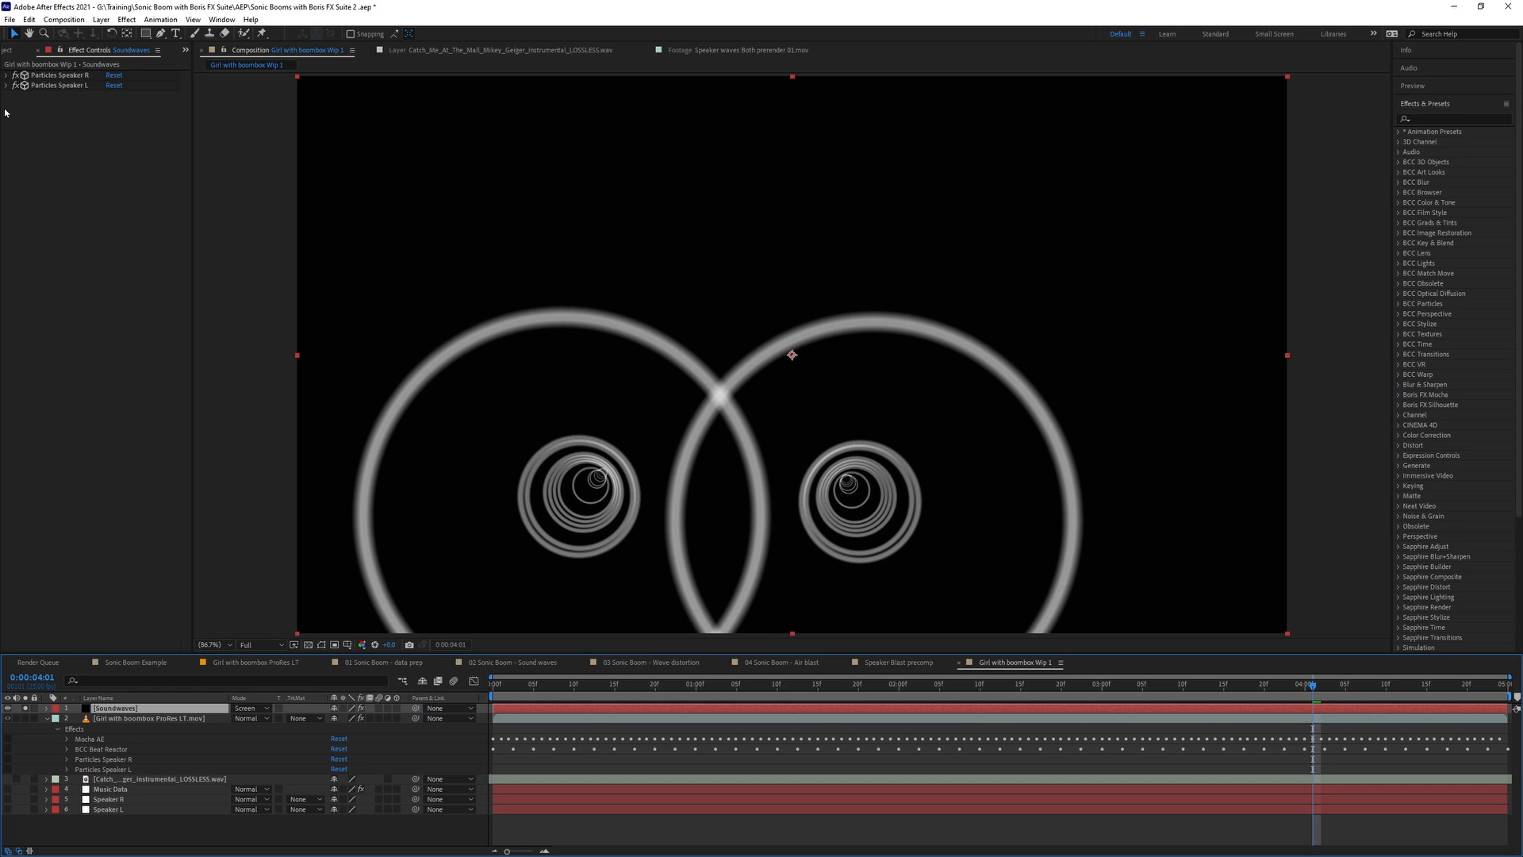
Browse the Effect menu's Sapphire Stylize list for the Soundwaves layer.
click(125, 19)
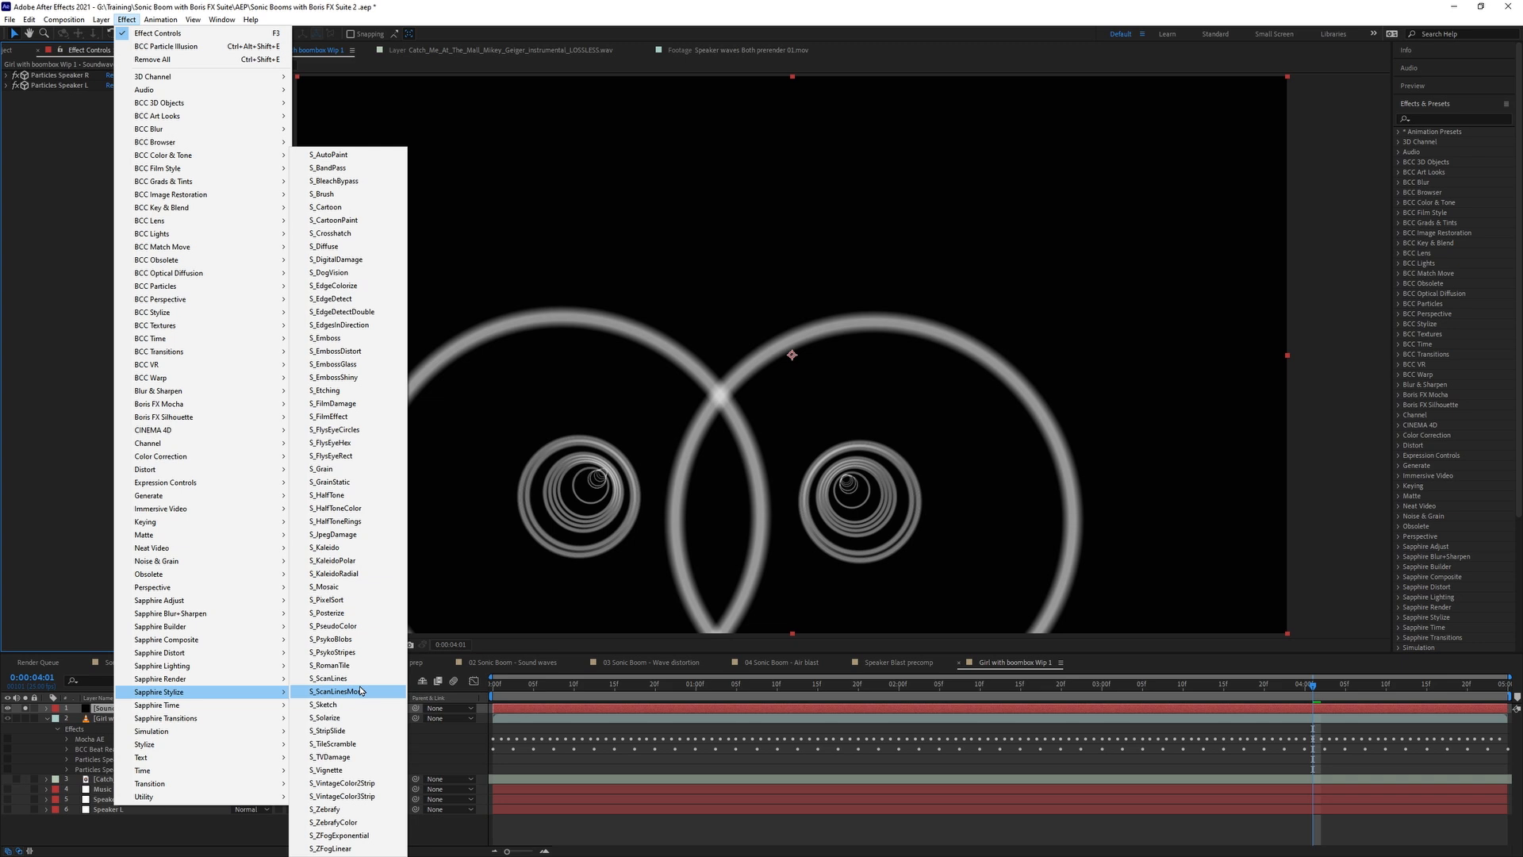
mouse_move(327, 678)
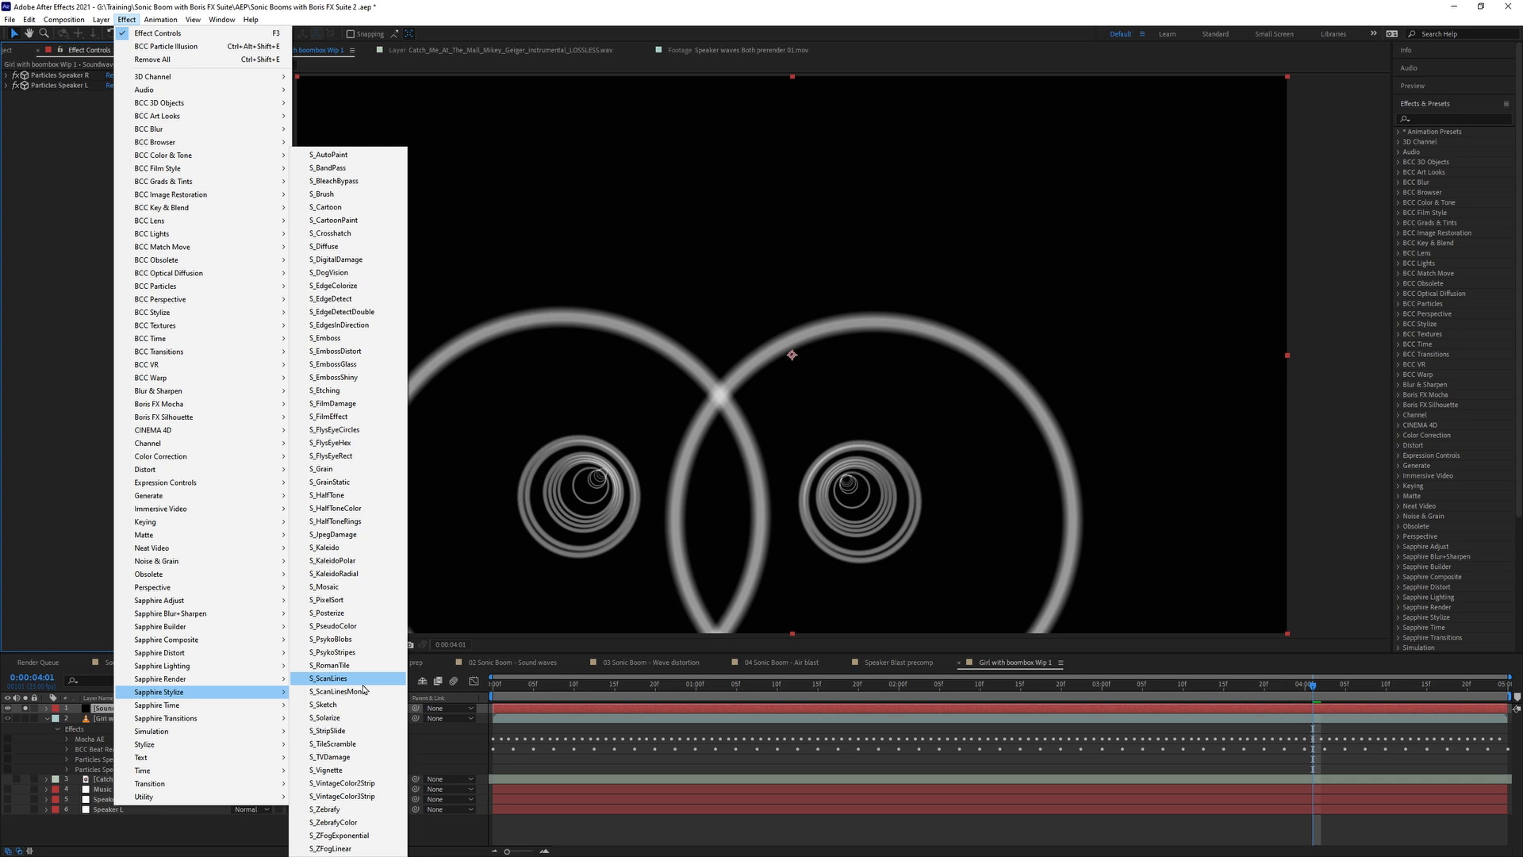
mouse_move(161, 665)
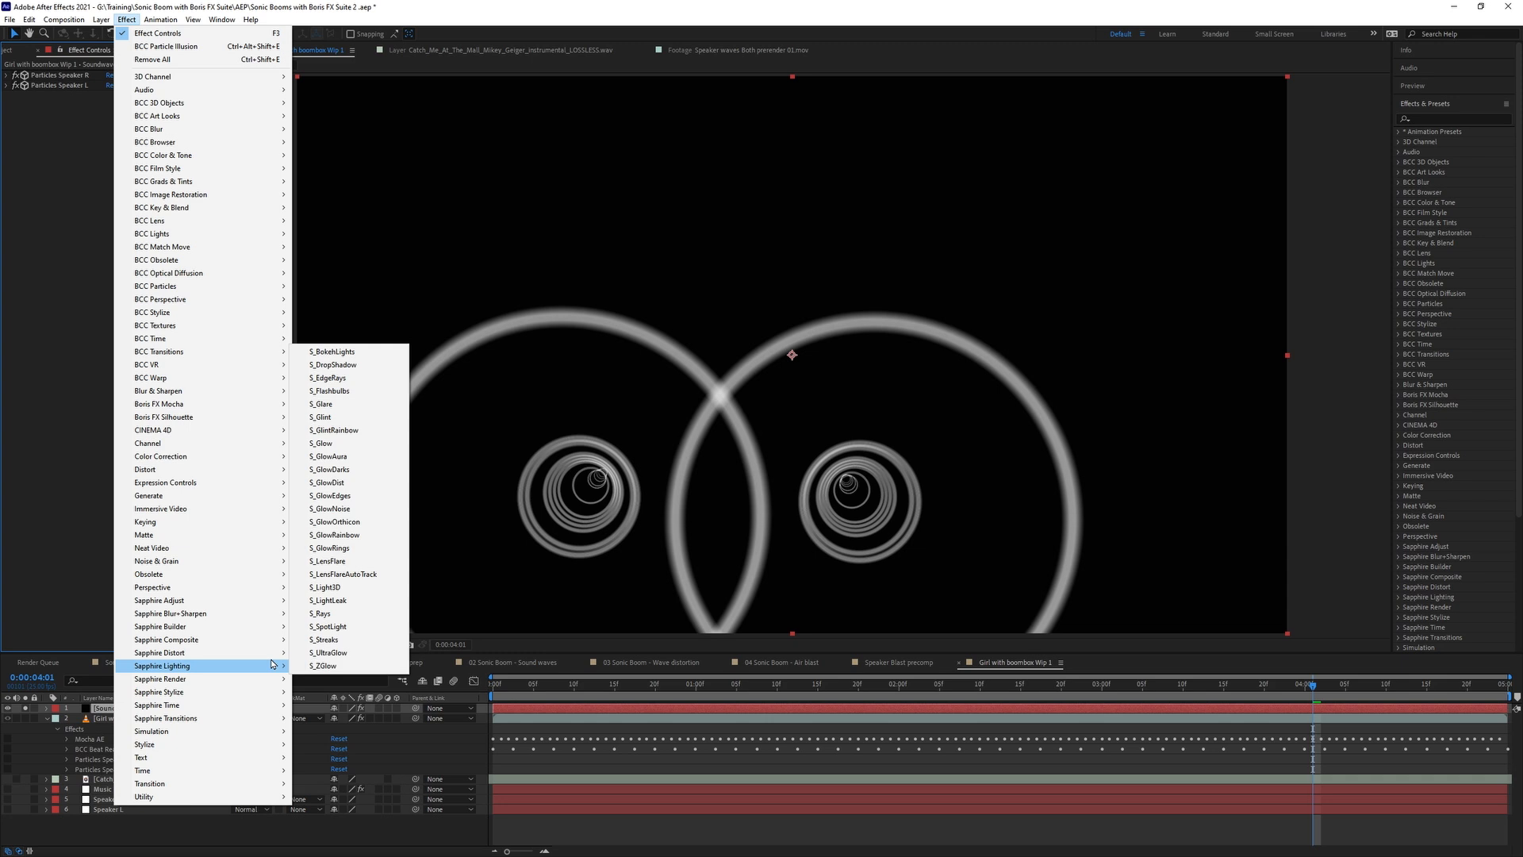
mouse_move(160, 692)
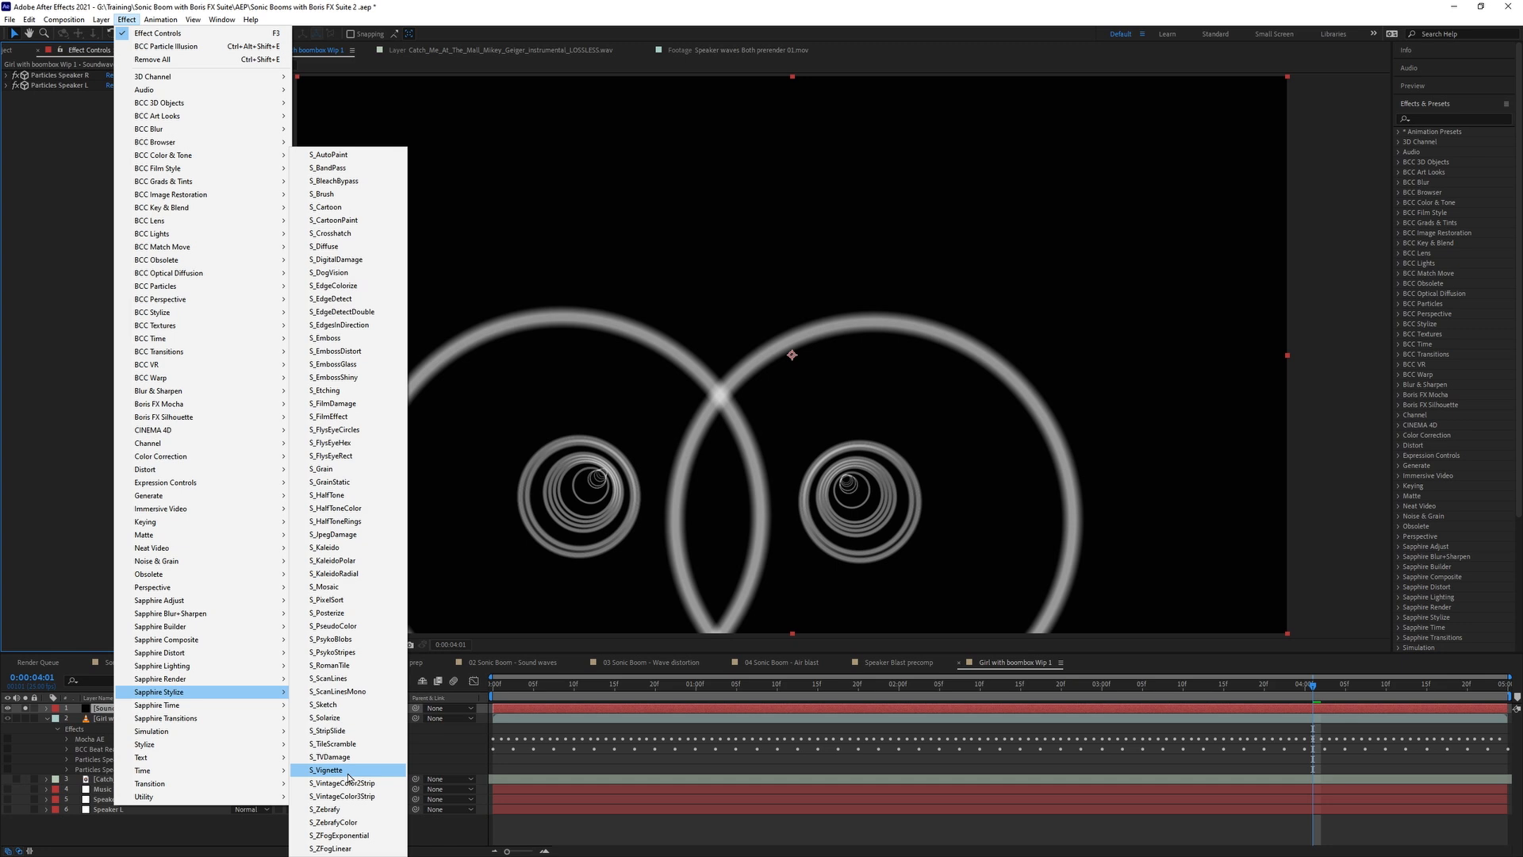
mouse_move(348, 742)
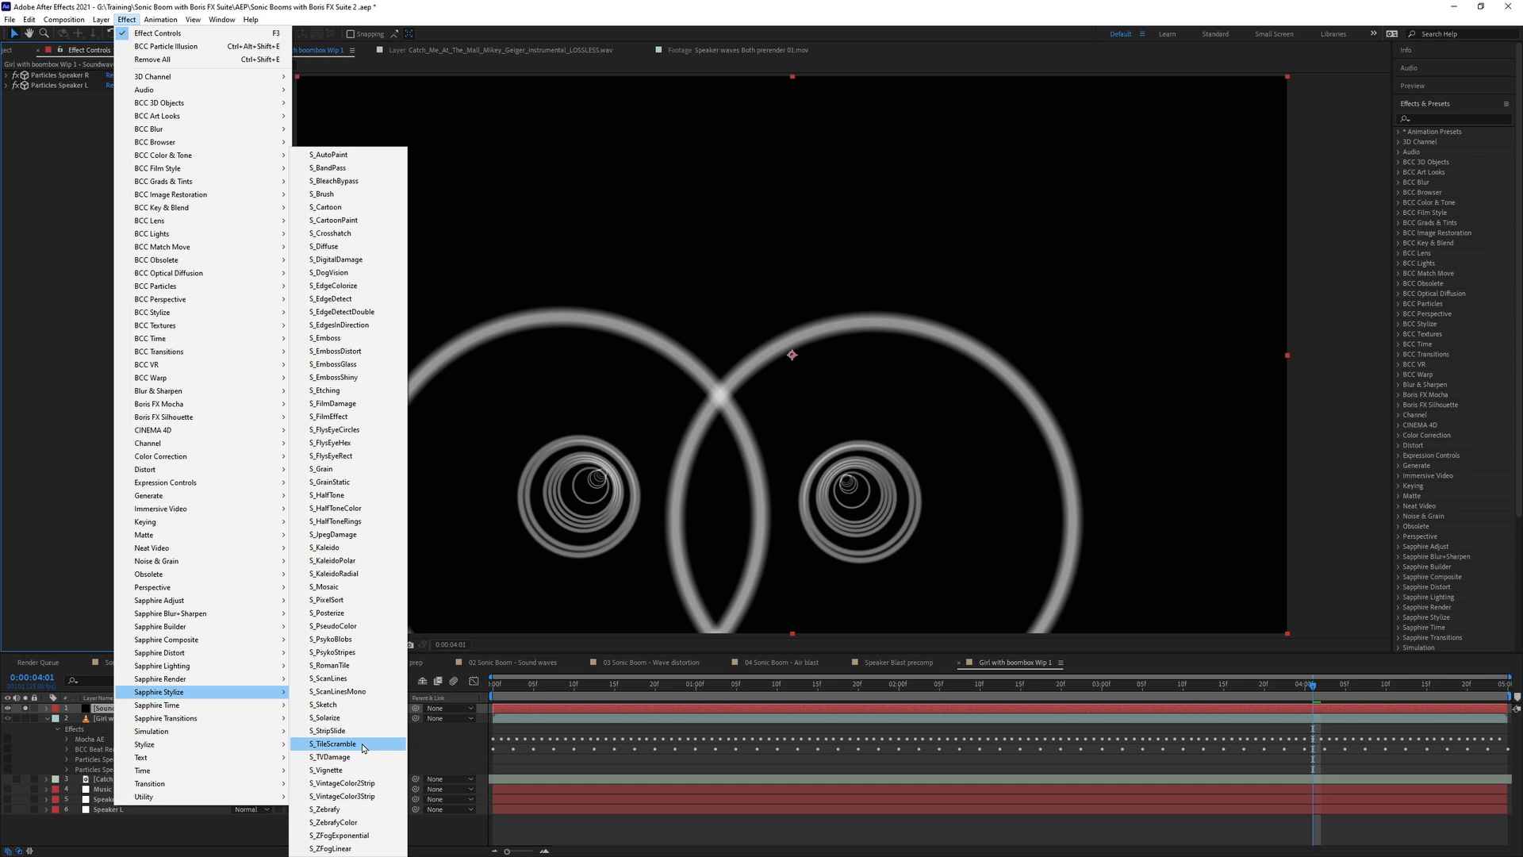
Apply S_PsykoStripes to Soundwaves, turning rings and background into rainbow stripes.
click(331, 638)
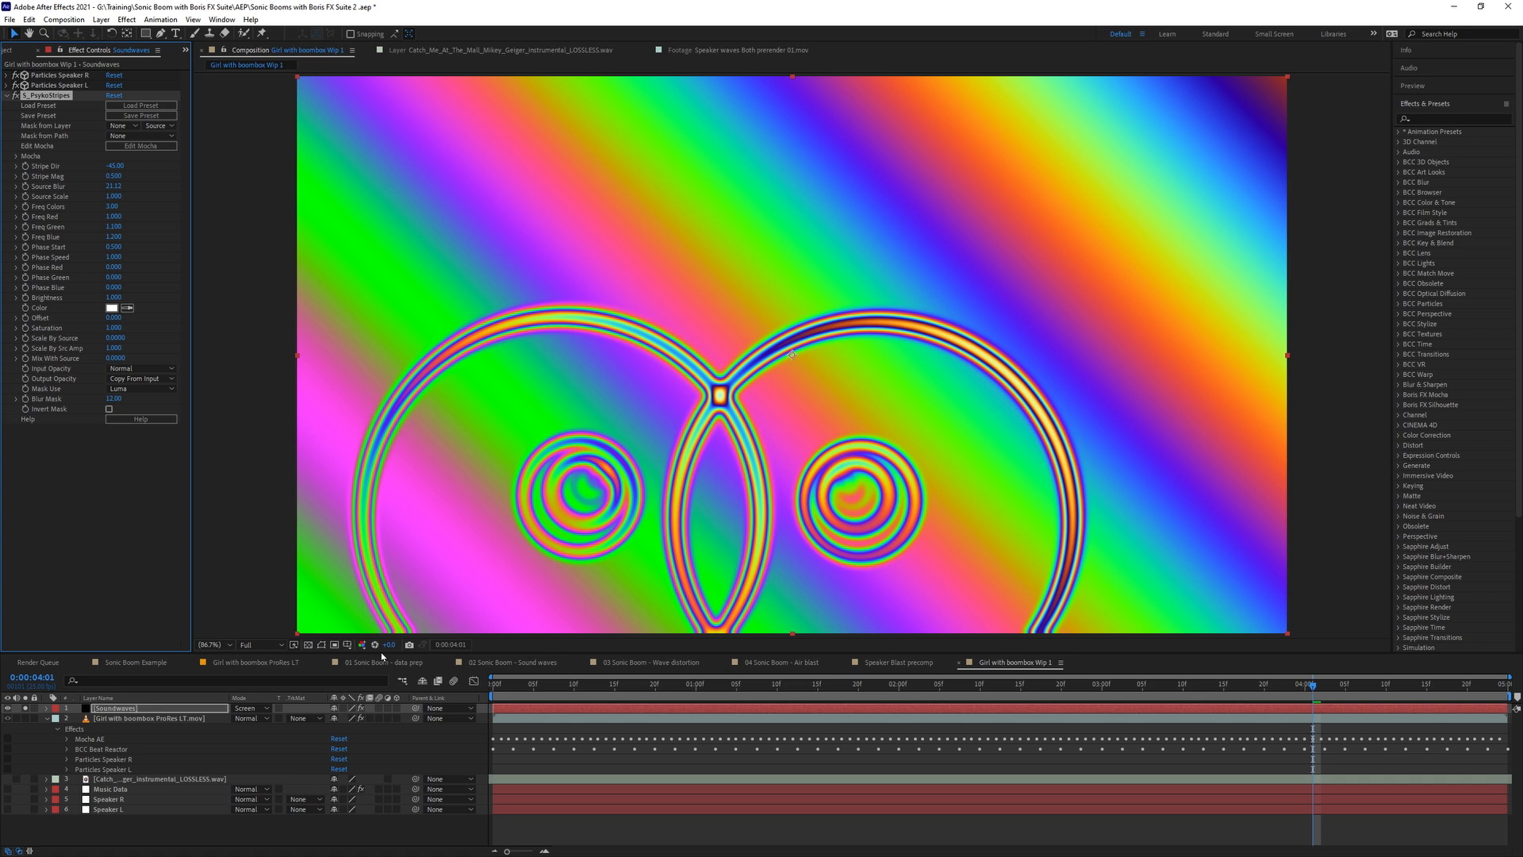
mouse_move(347, 500)
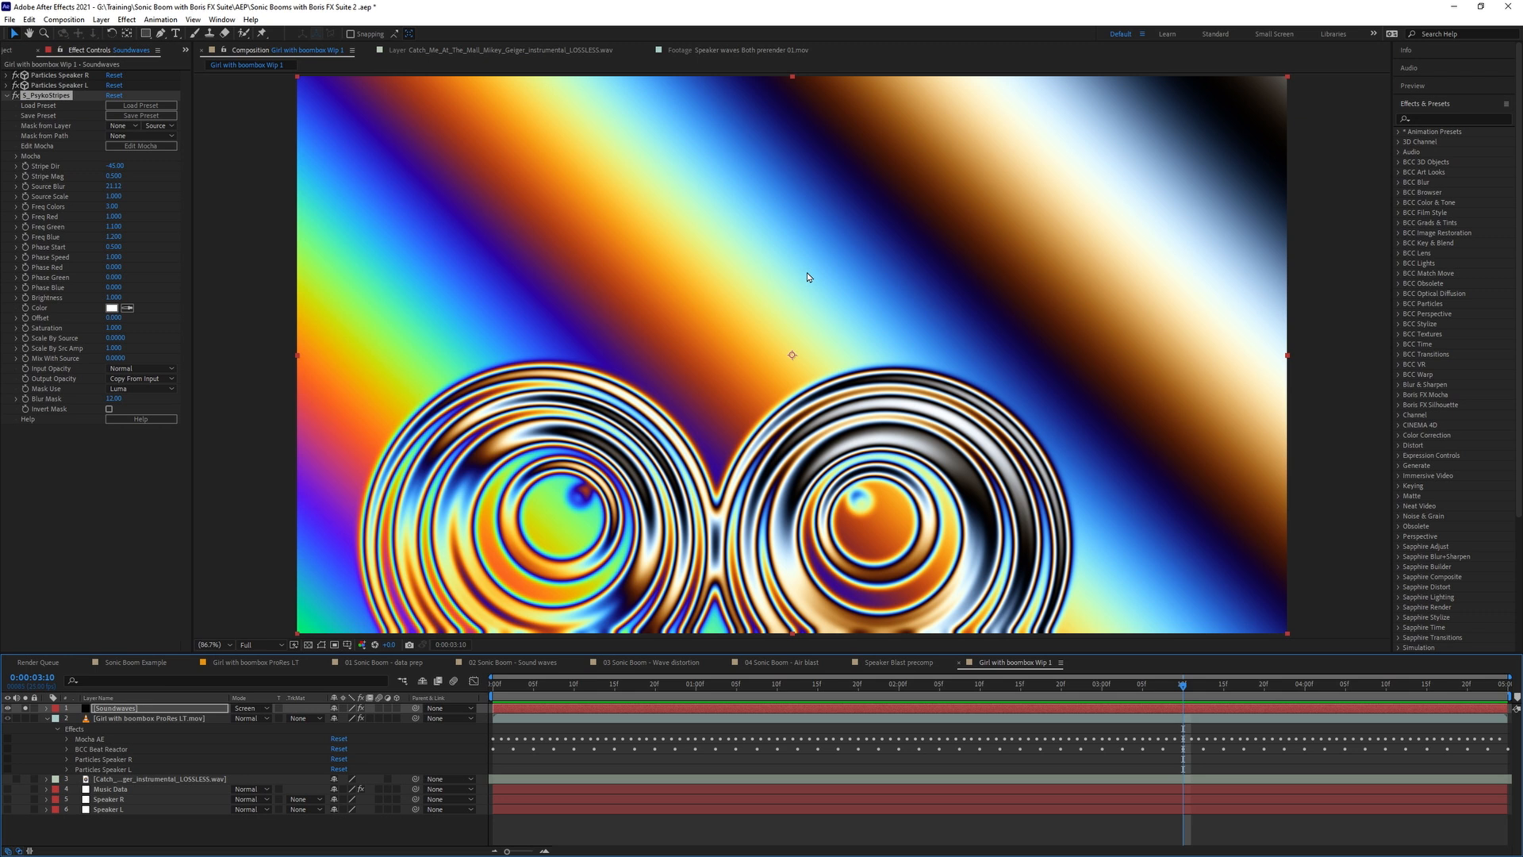
mouse_move(670, 286)
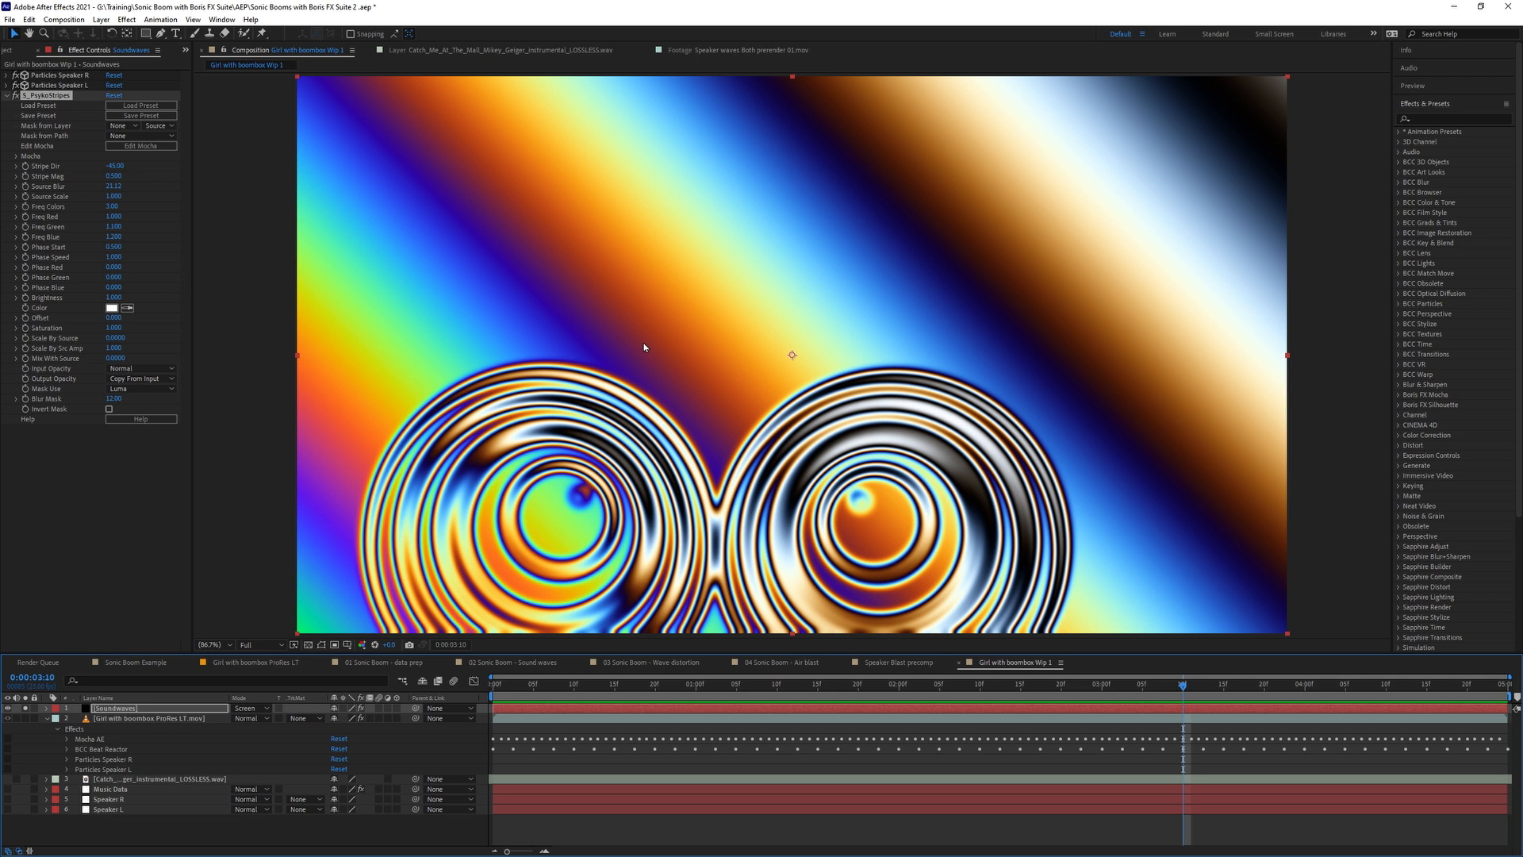
mouse_move(124, 17)
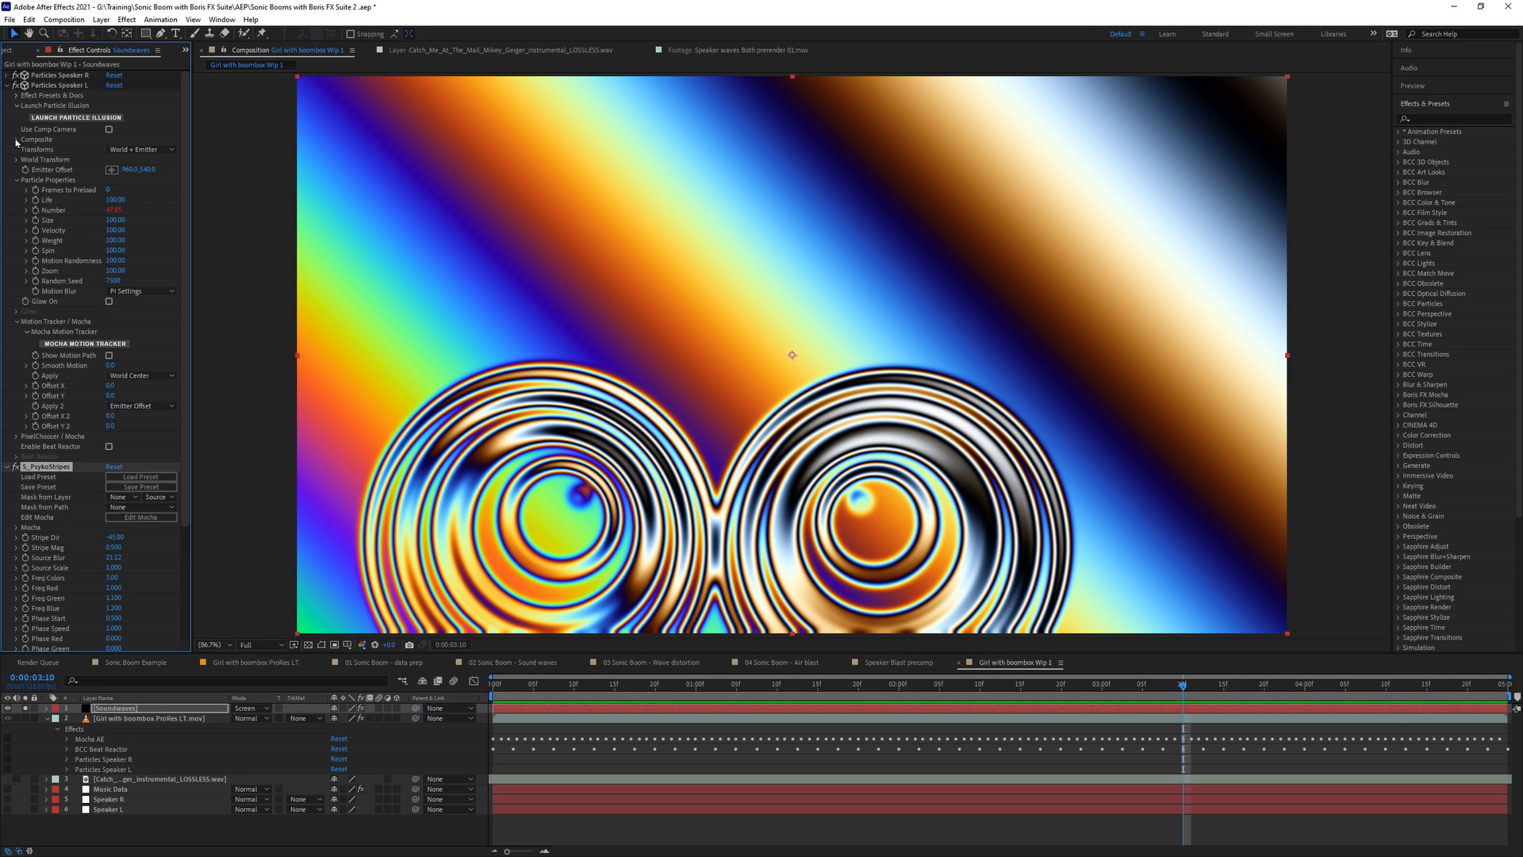
Set Particles Speaker R to Alpha + Apply Mode and Speaker L's Apply Mode to Screen.
click(24, 149)
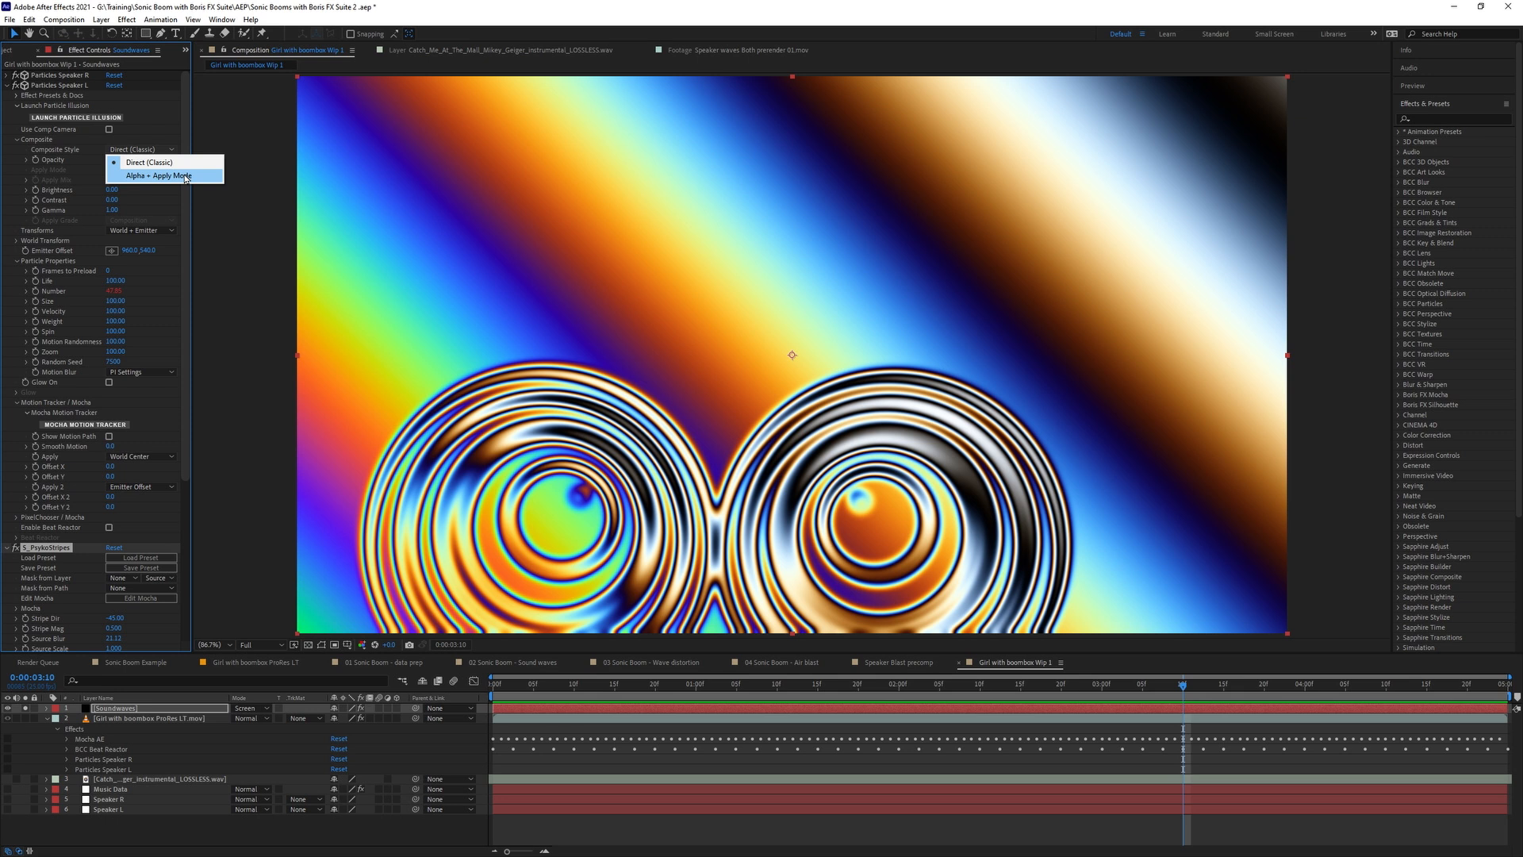
click(160, 174)
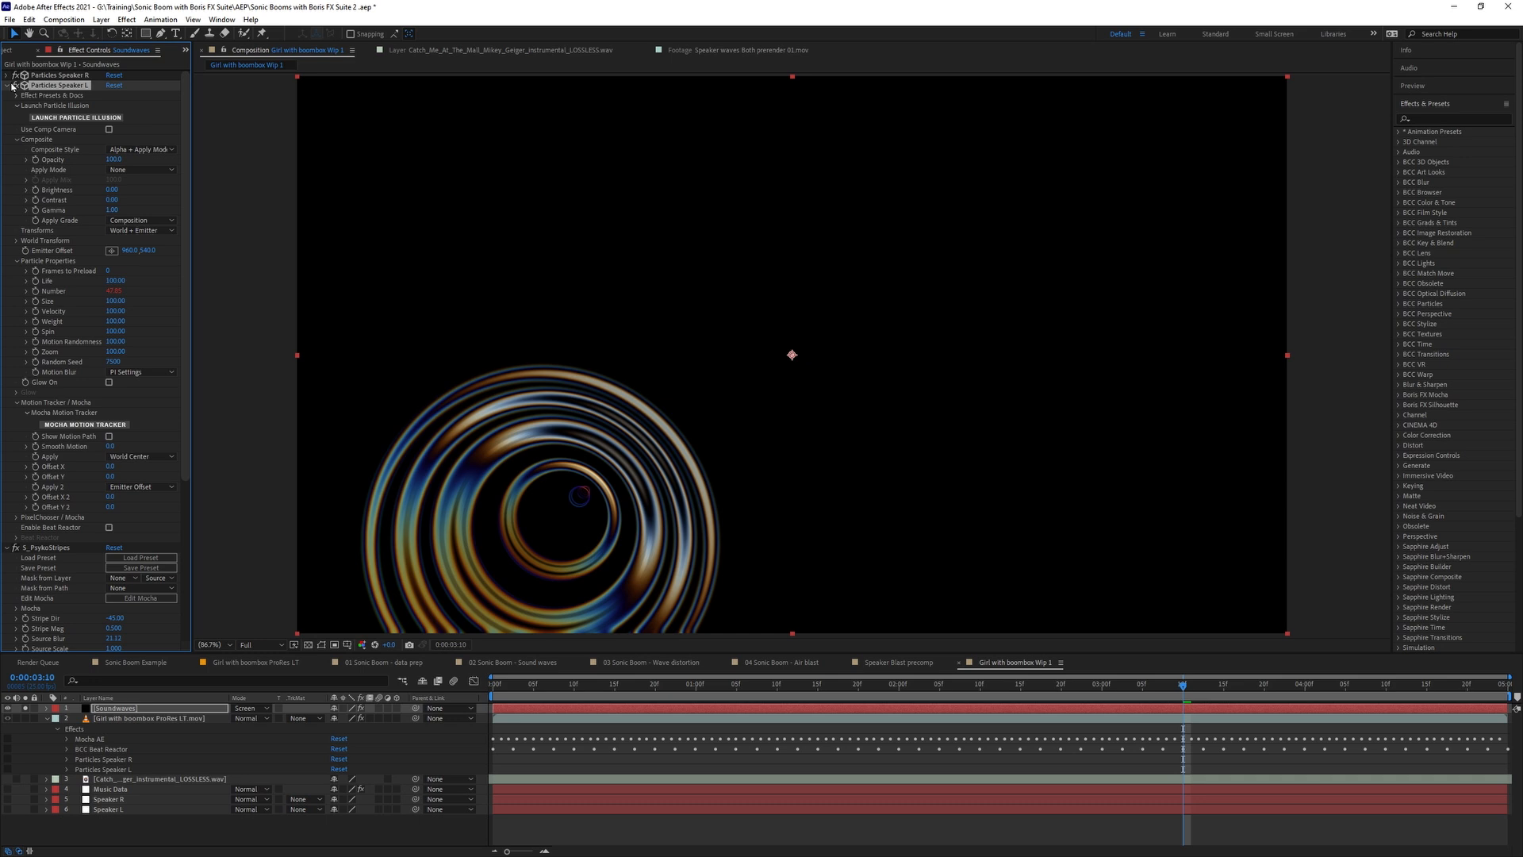
click(141, 444)
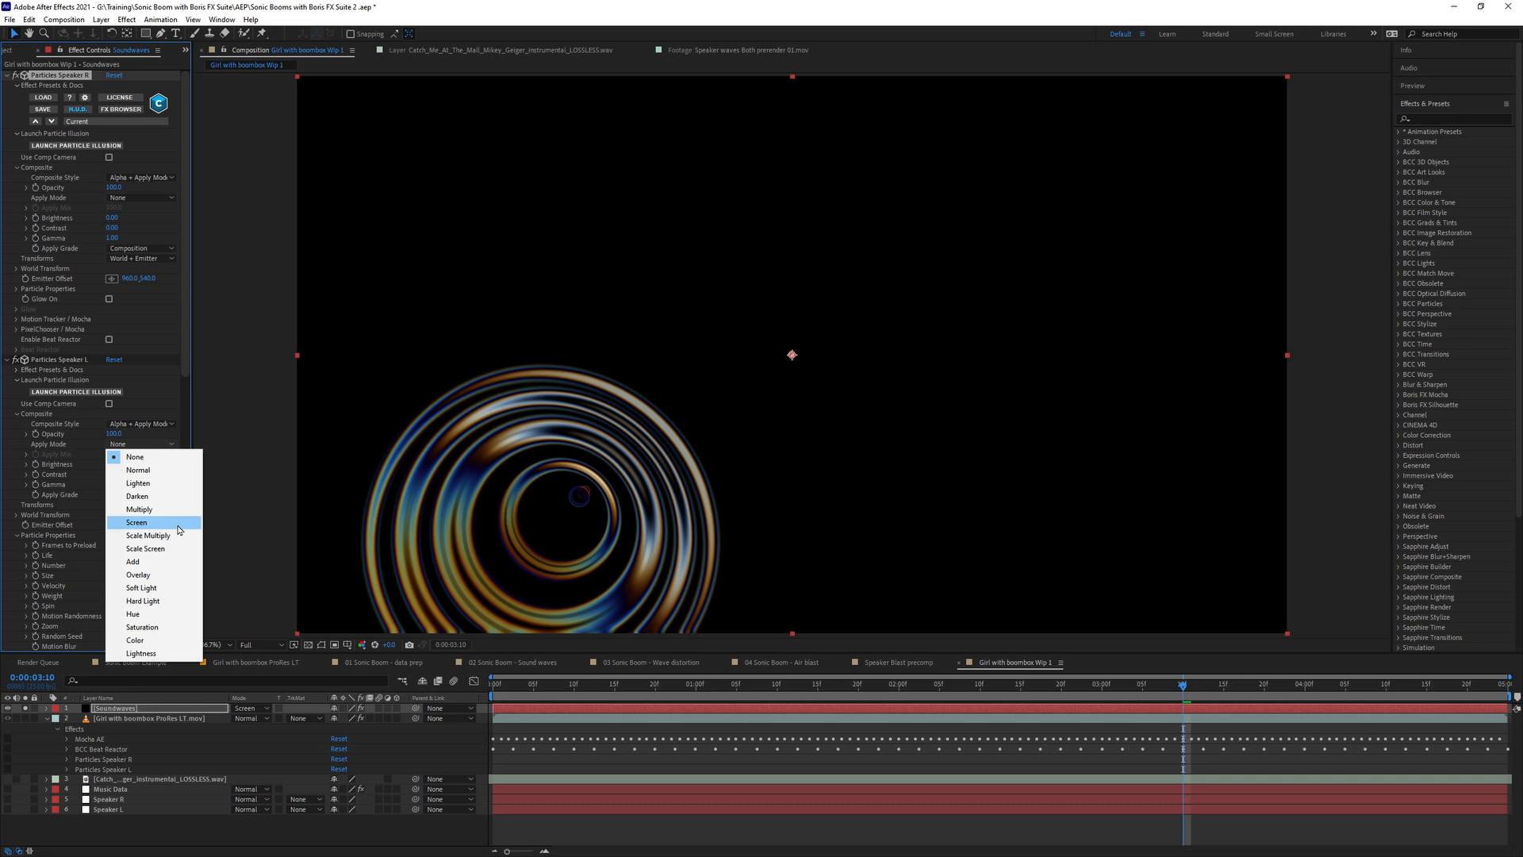
click(136, 522)
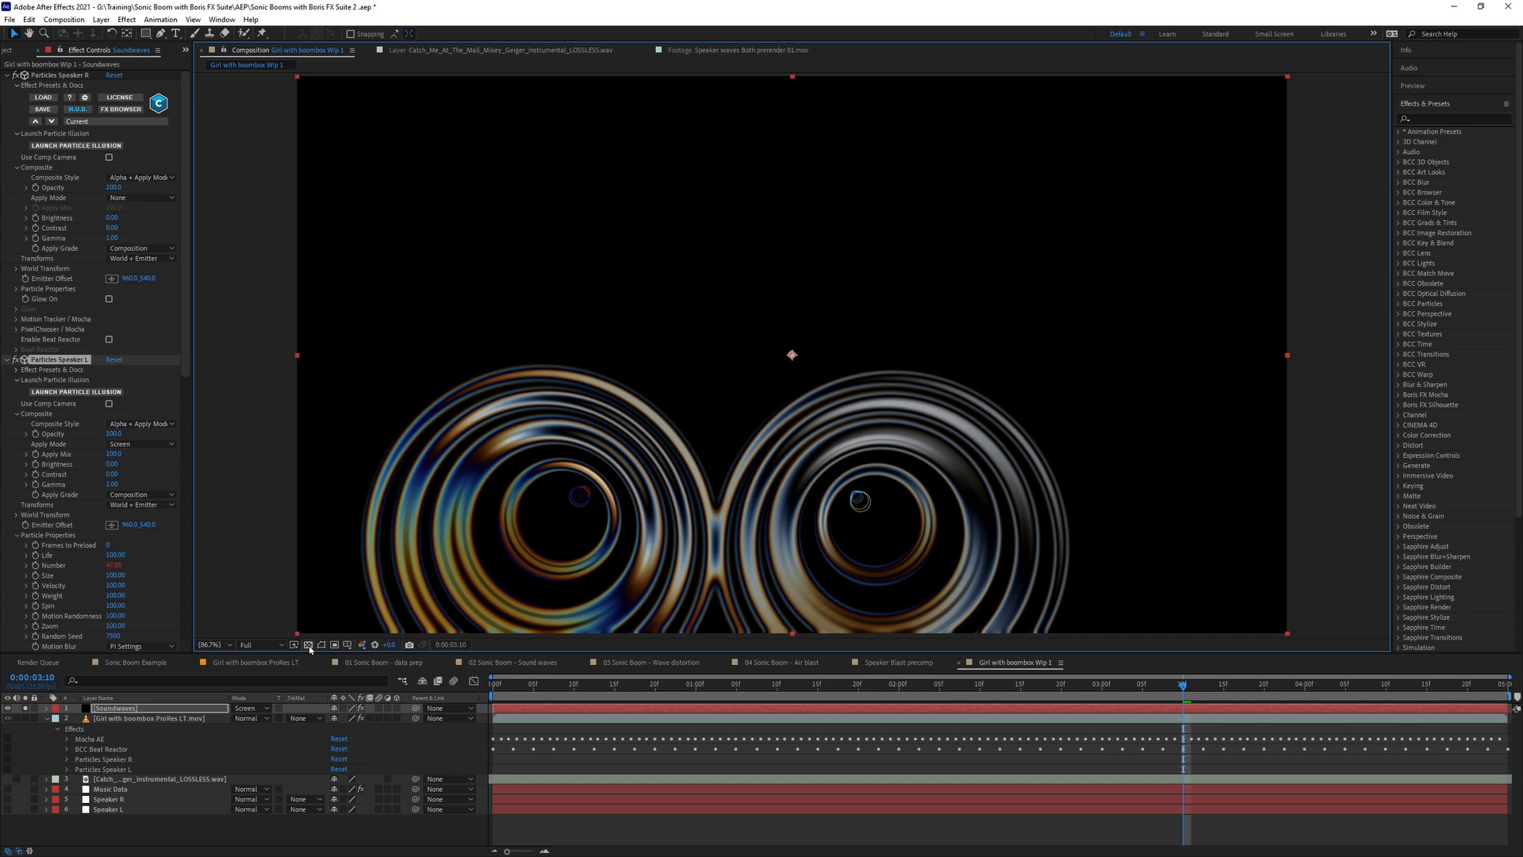
click(8, 76)
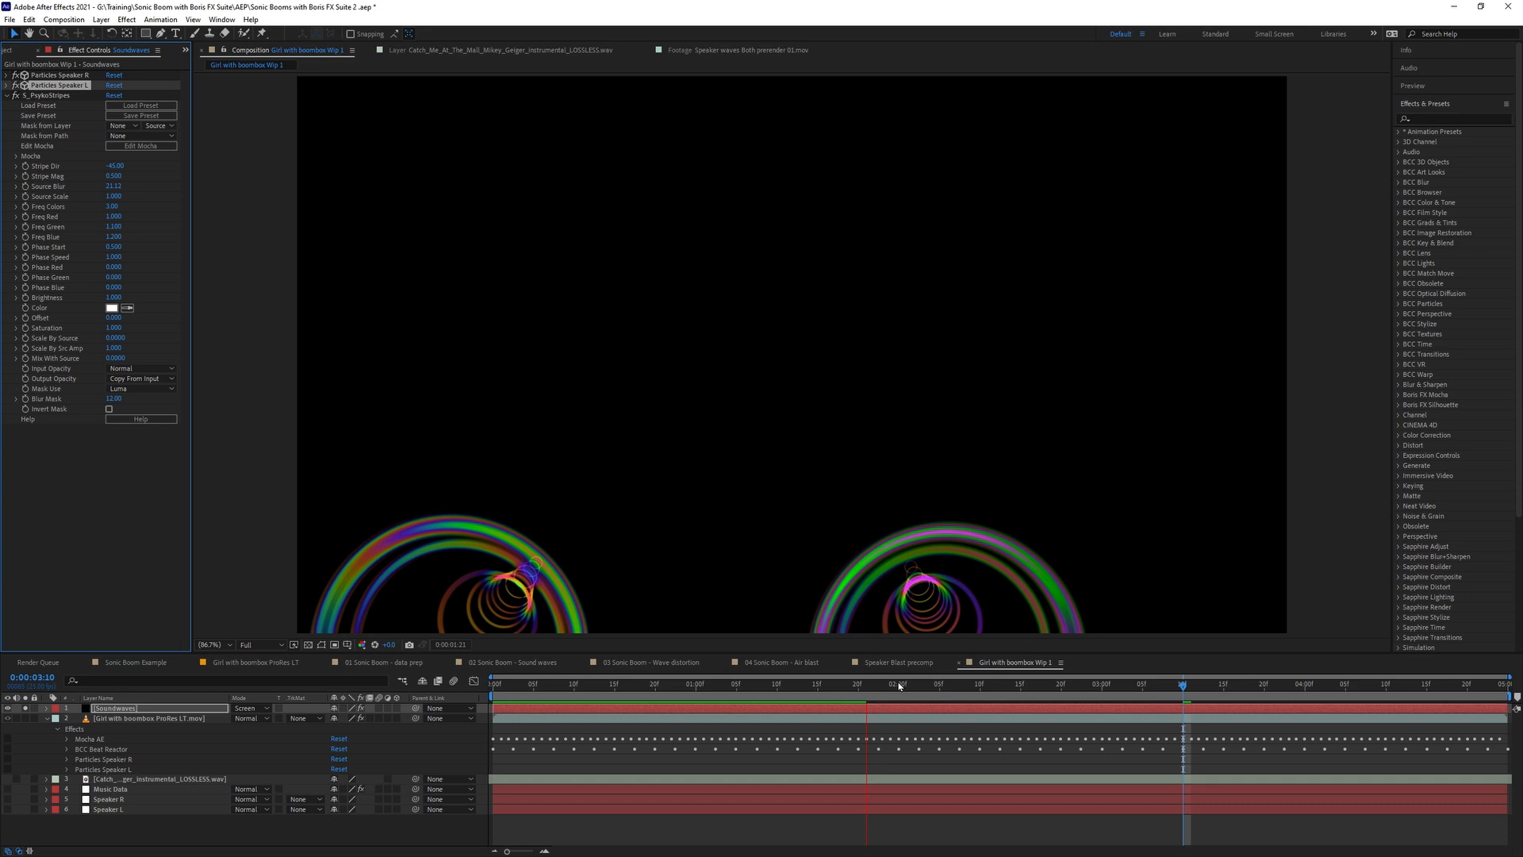
click(1180, 698)
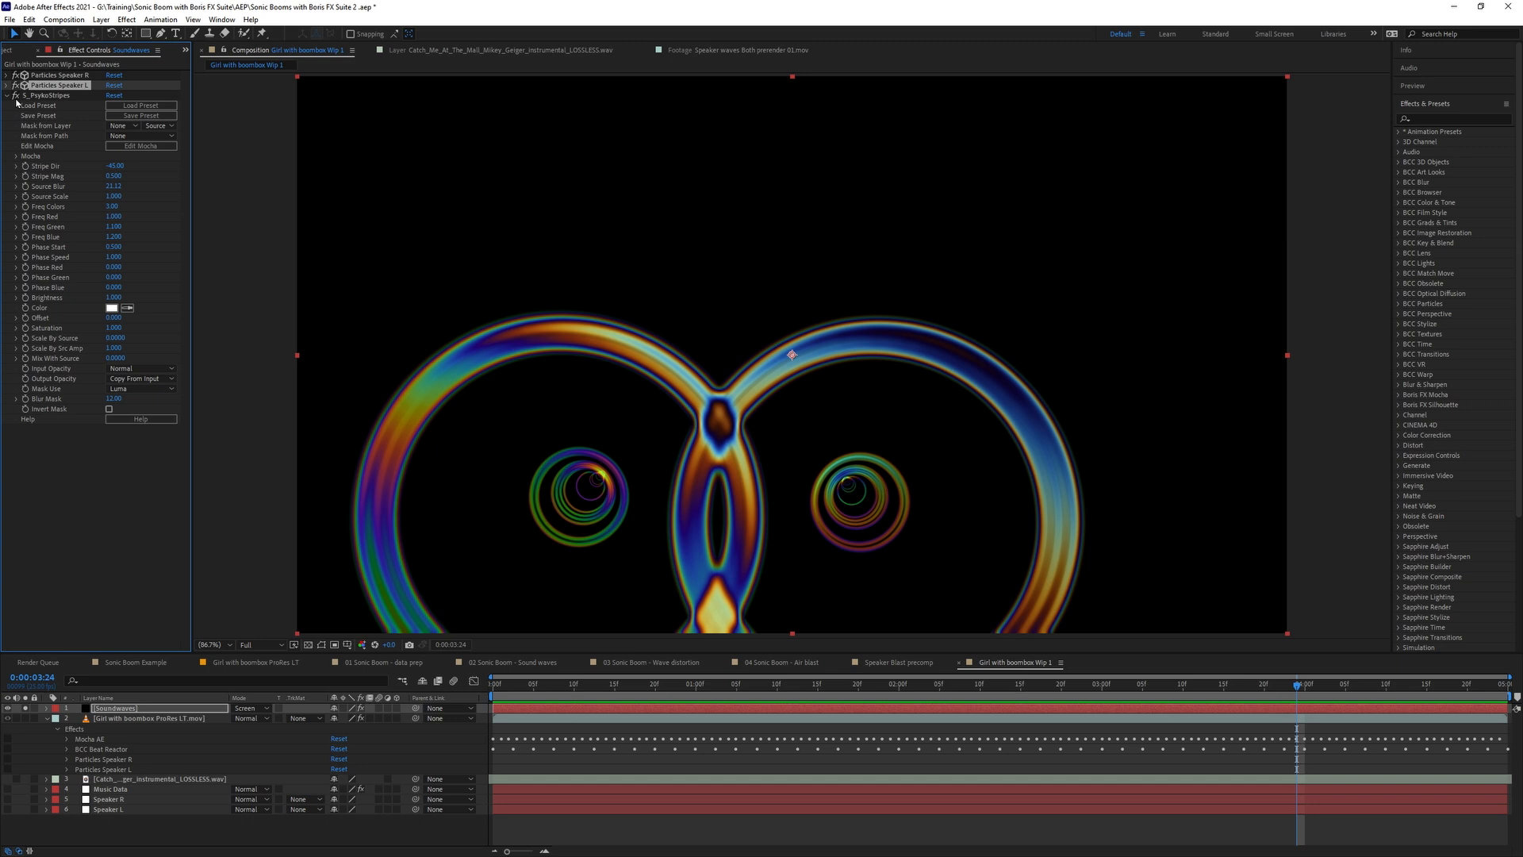
click(125, 19)
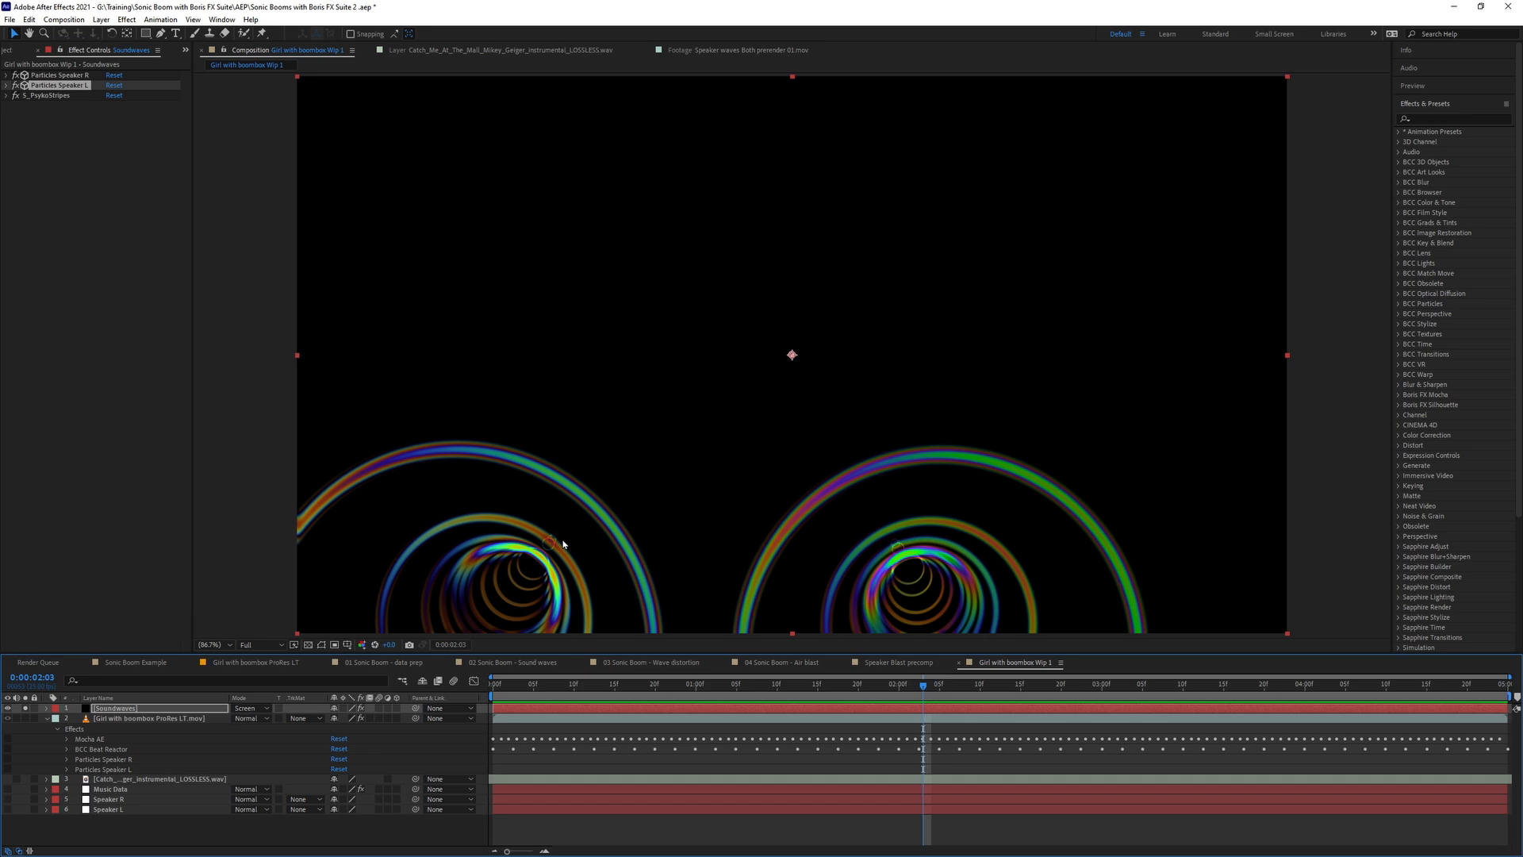
click(125, 19)
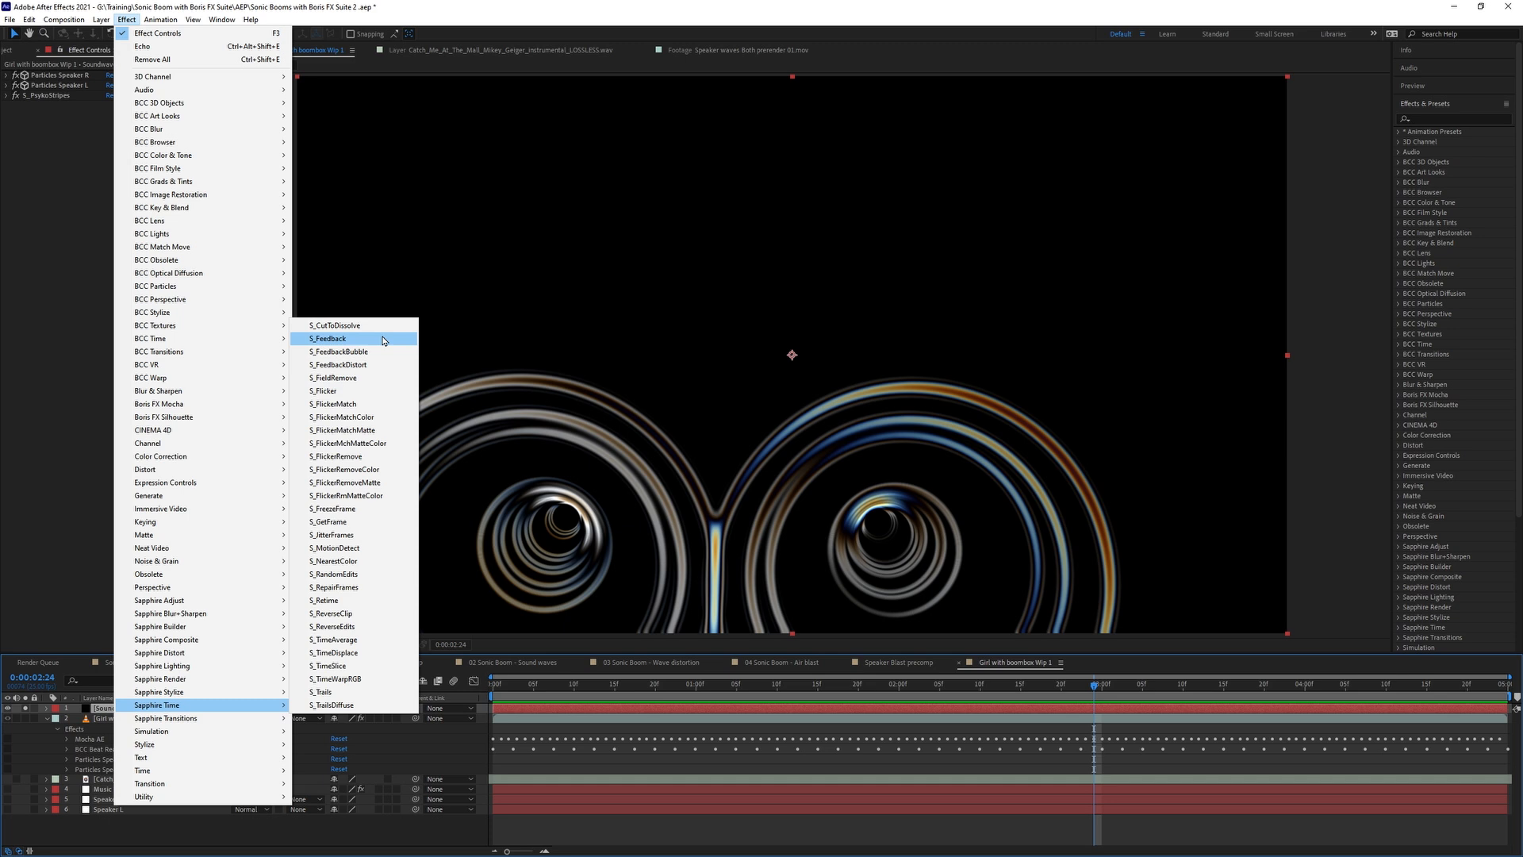
mouse_move(382, 352)
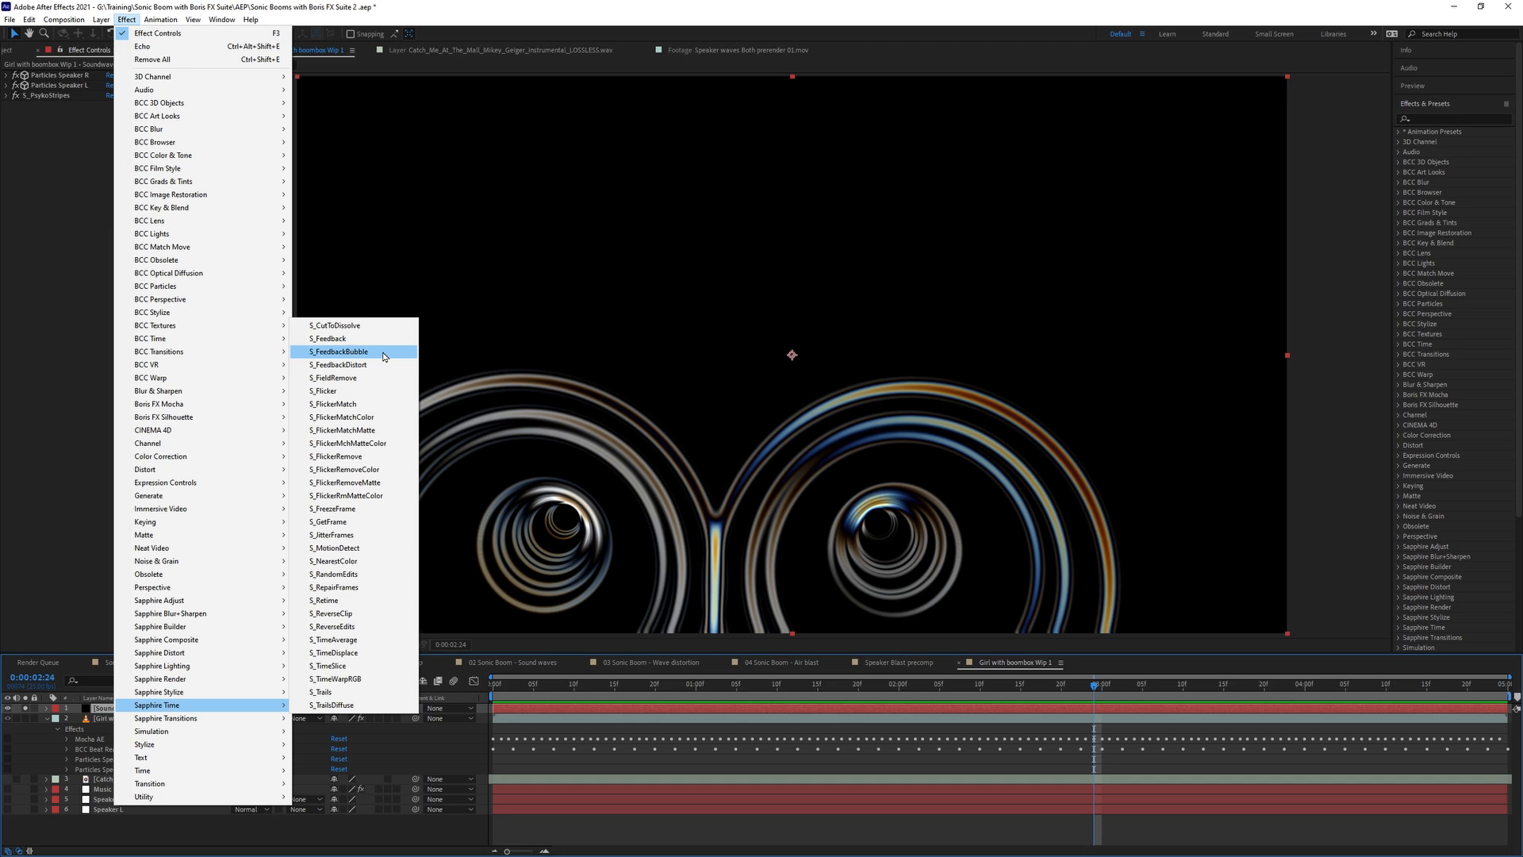
Apply S_FeedbackBubble from Sapphire Time to the Soundwaves layer.
click(338, 351)
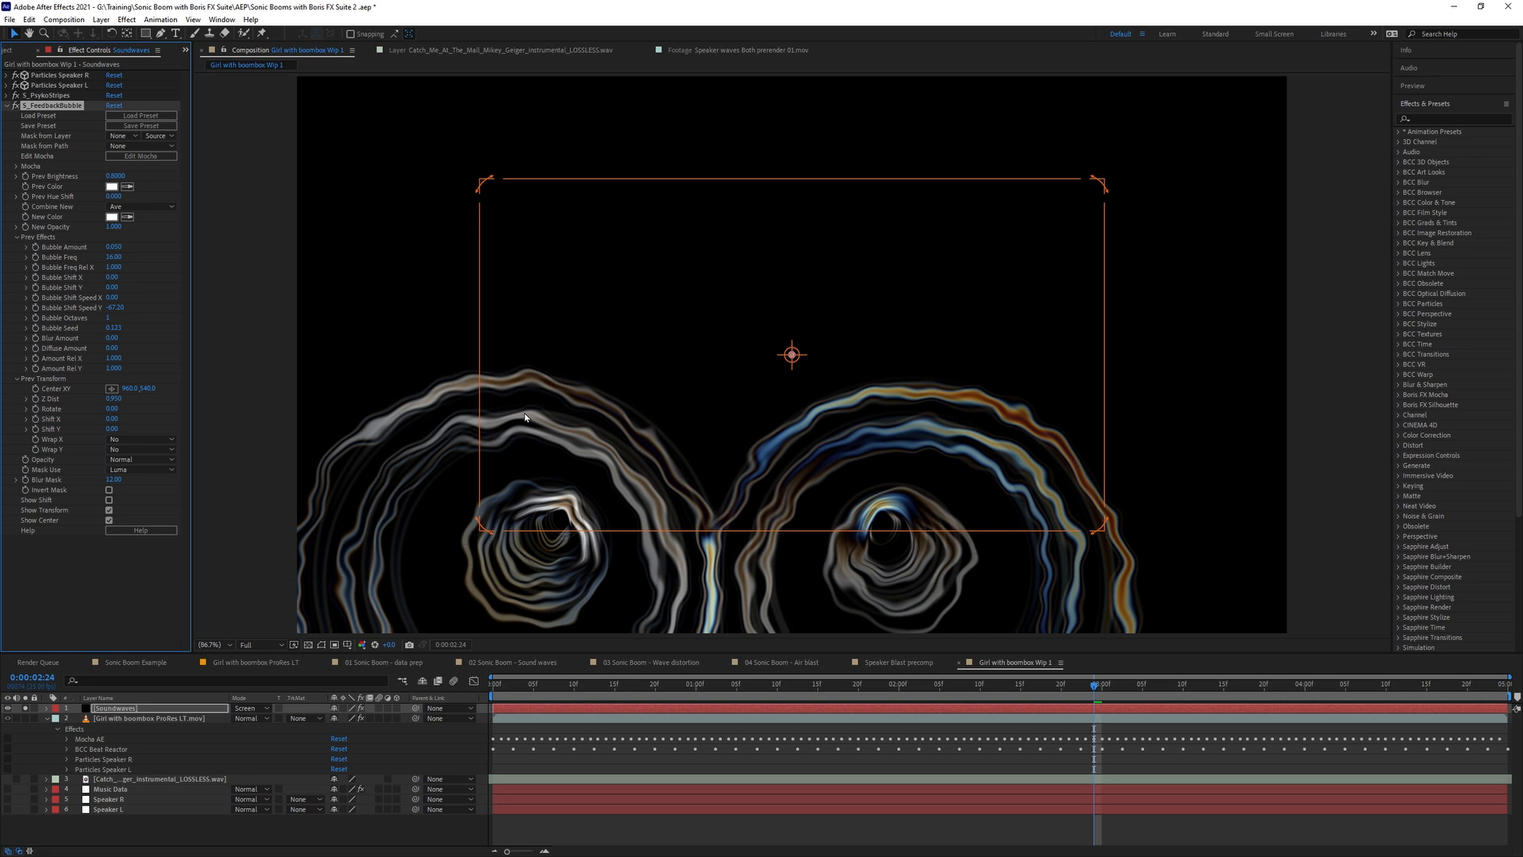
mouse_move(91, 280)
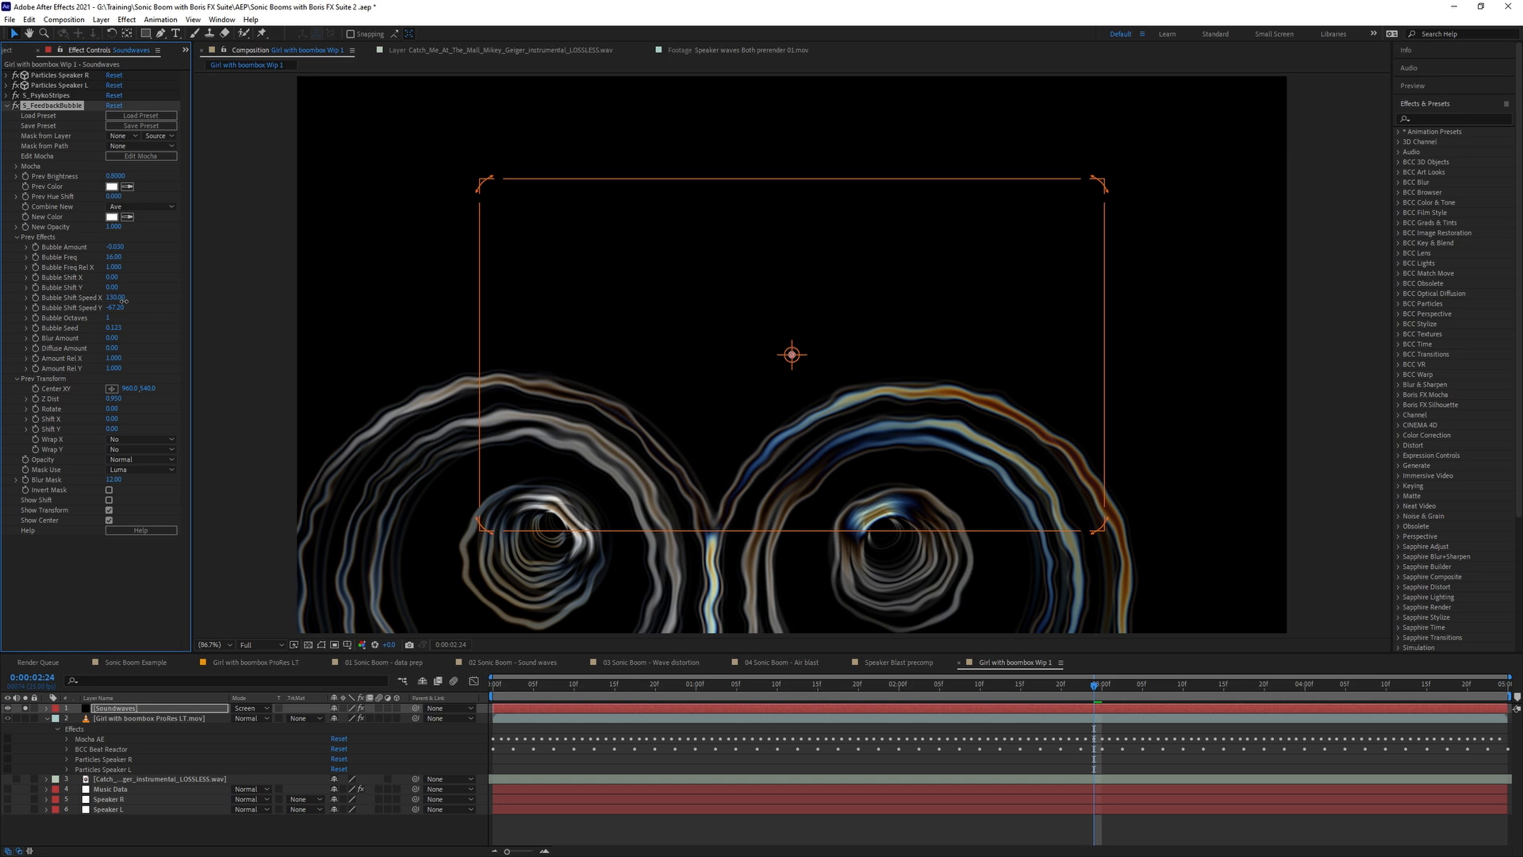
Raise FeedbackBubble's Bubble Shift Speed X and Blur Amount for drifting, softer echoes.
drag(114, 306, 123, 306)
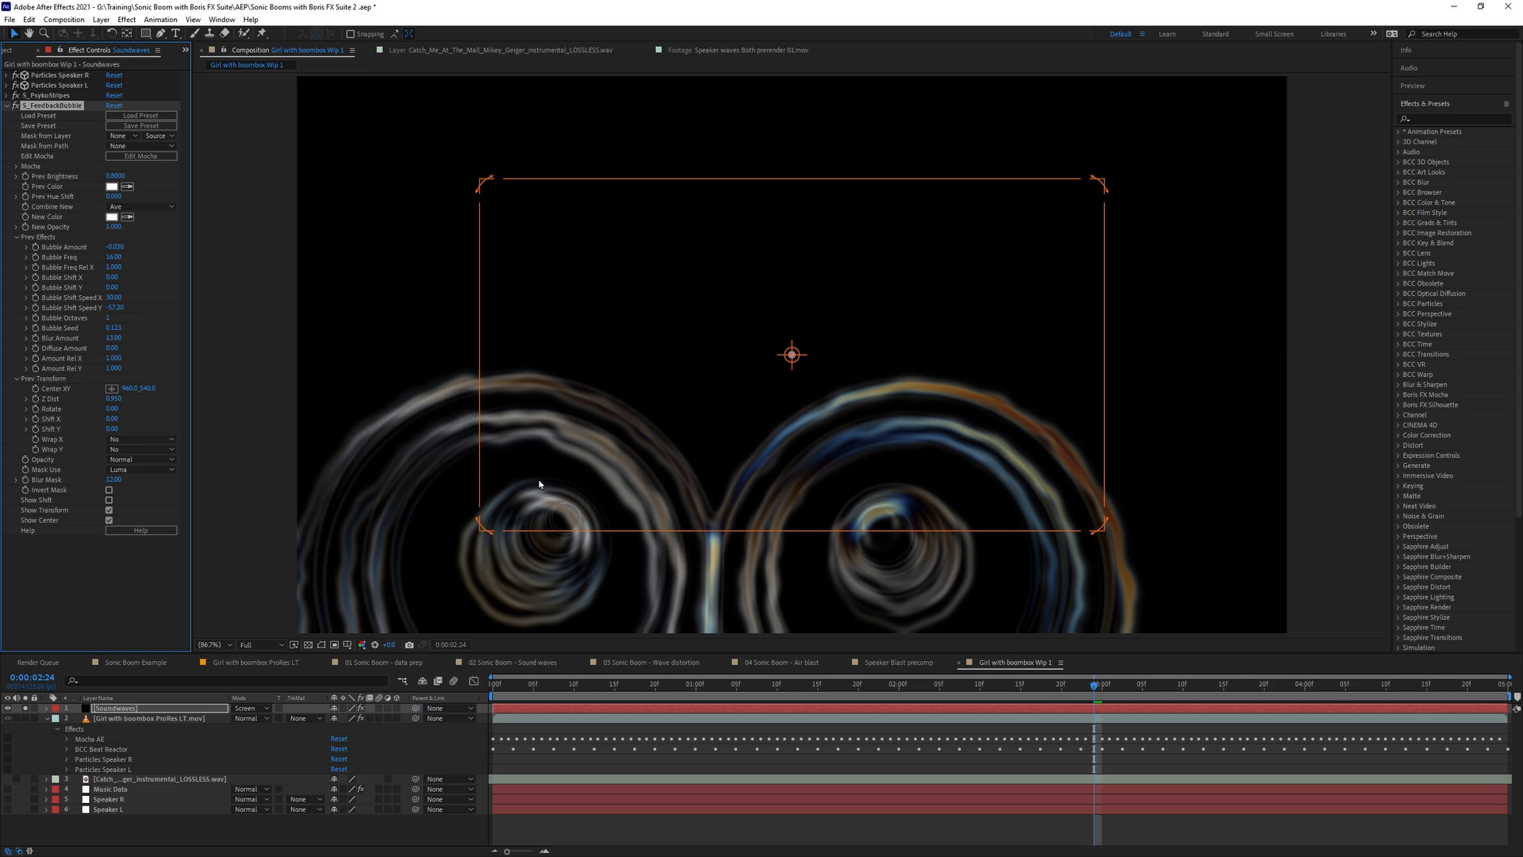
click(110, 509)
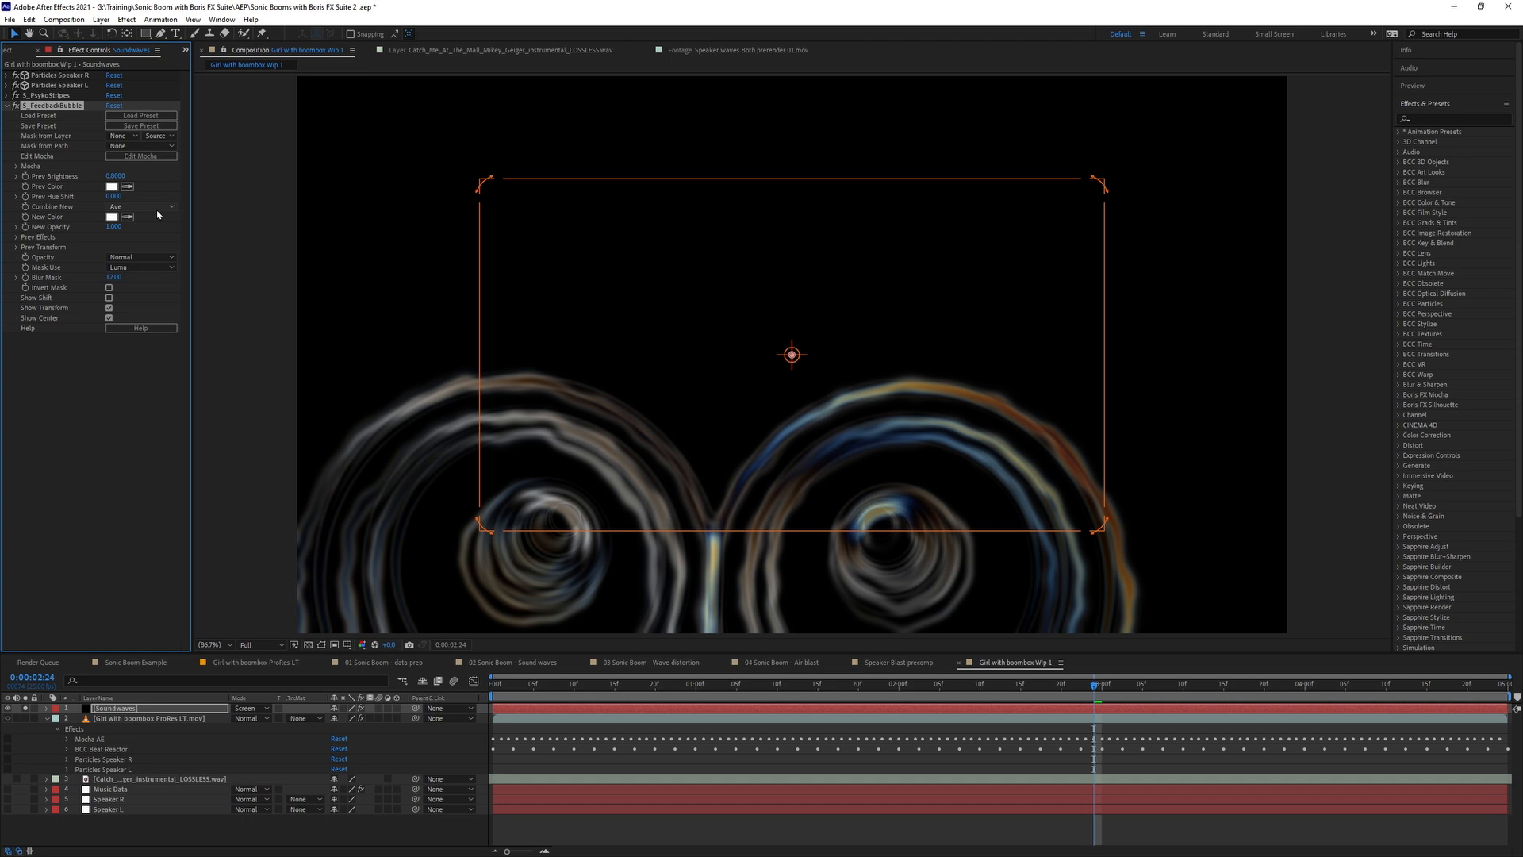
Keep Combine New at Ave and lower Prev Brightness so echo trails dim.
click(141, 206)
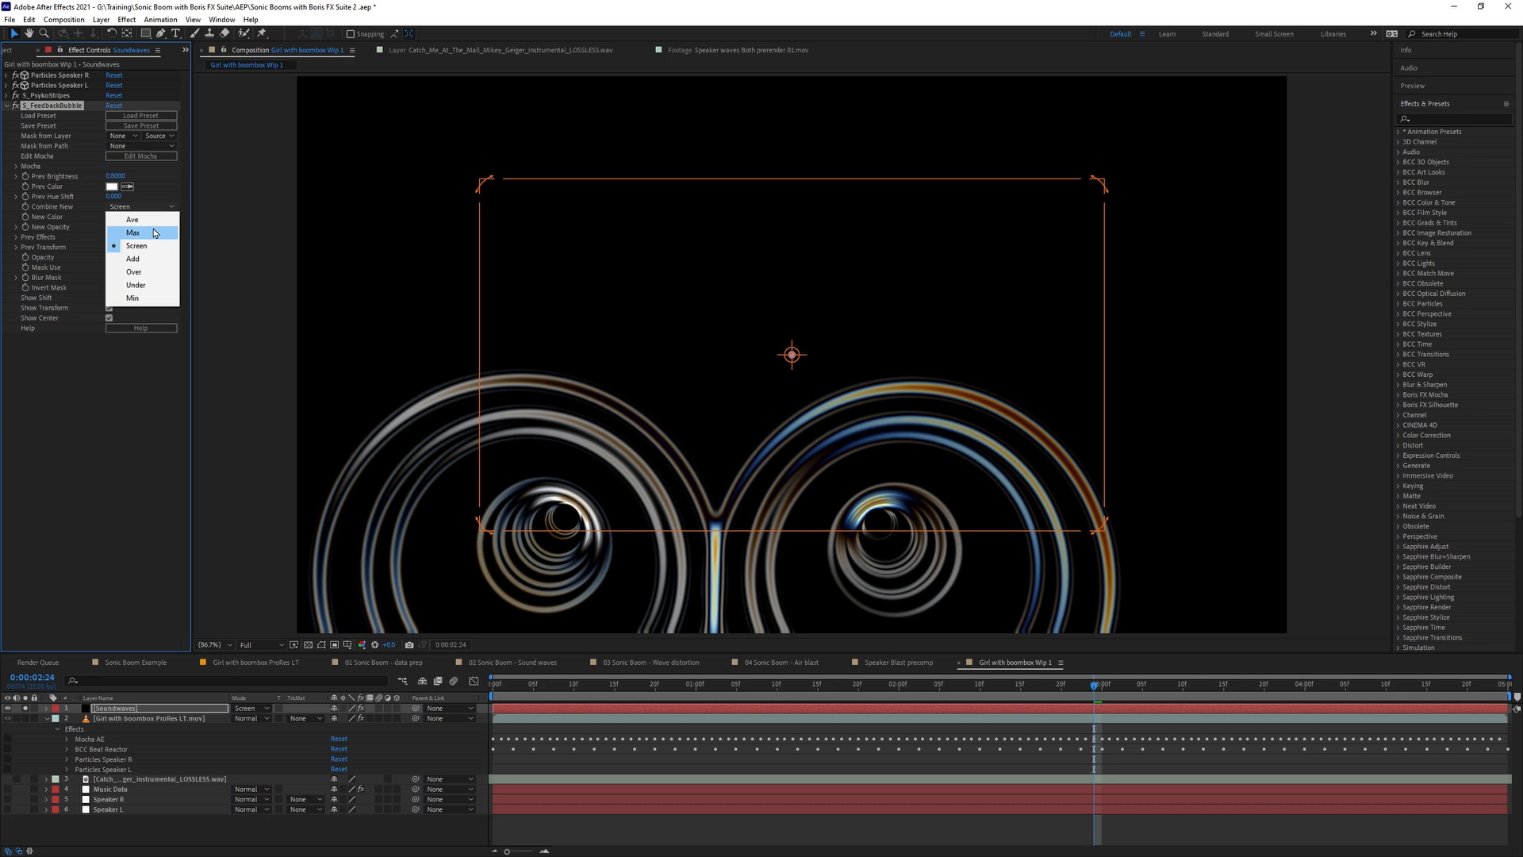
click(131, 219)
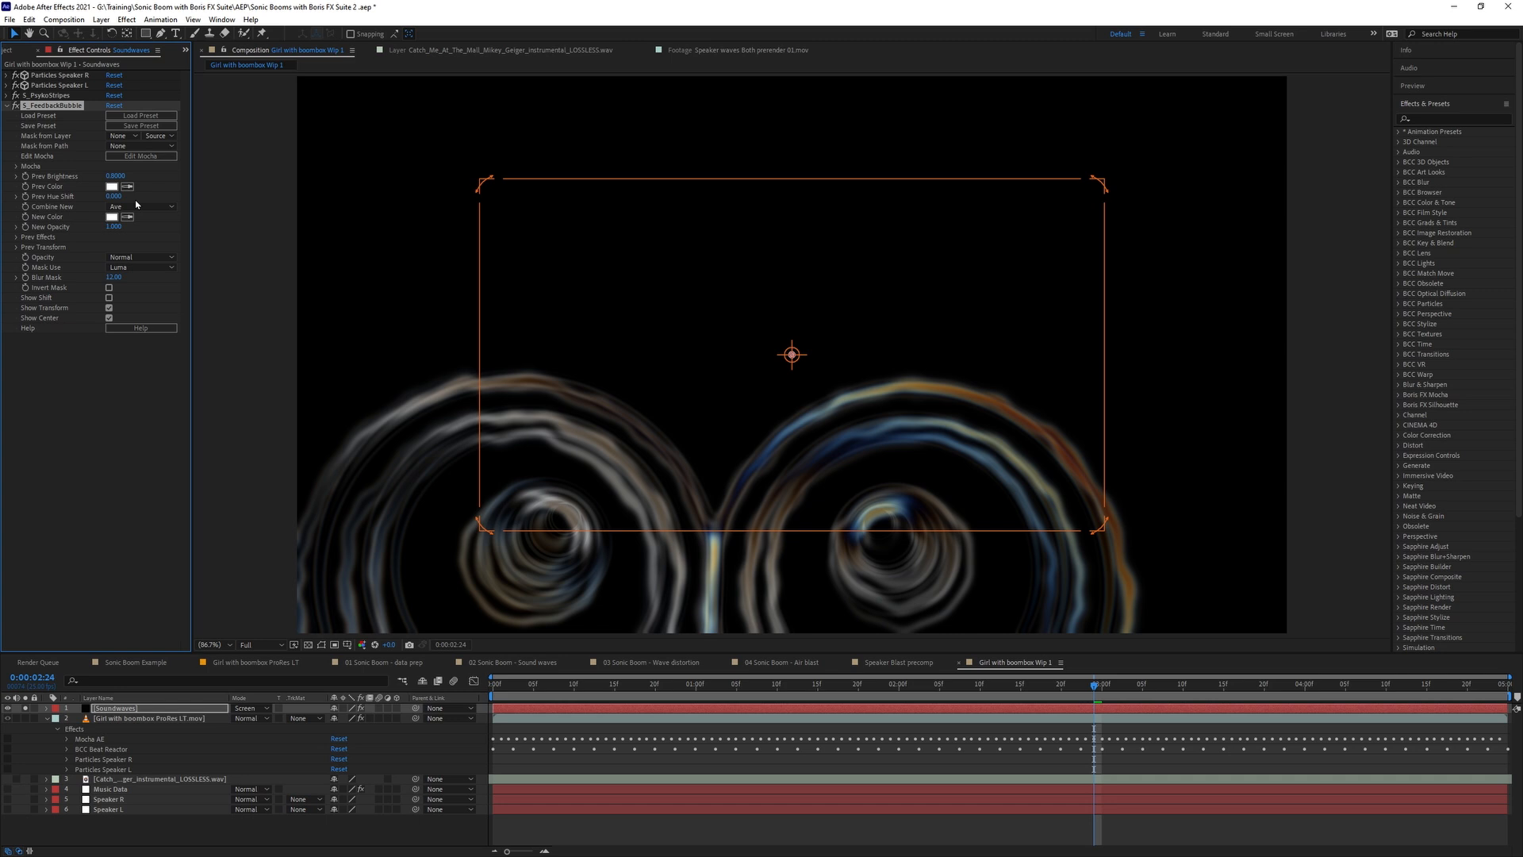
drag(116, 174, 115, 175)
text(0.7700)
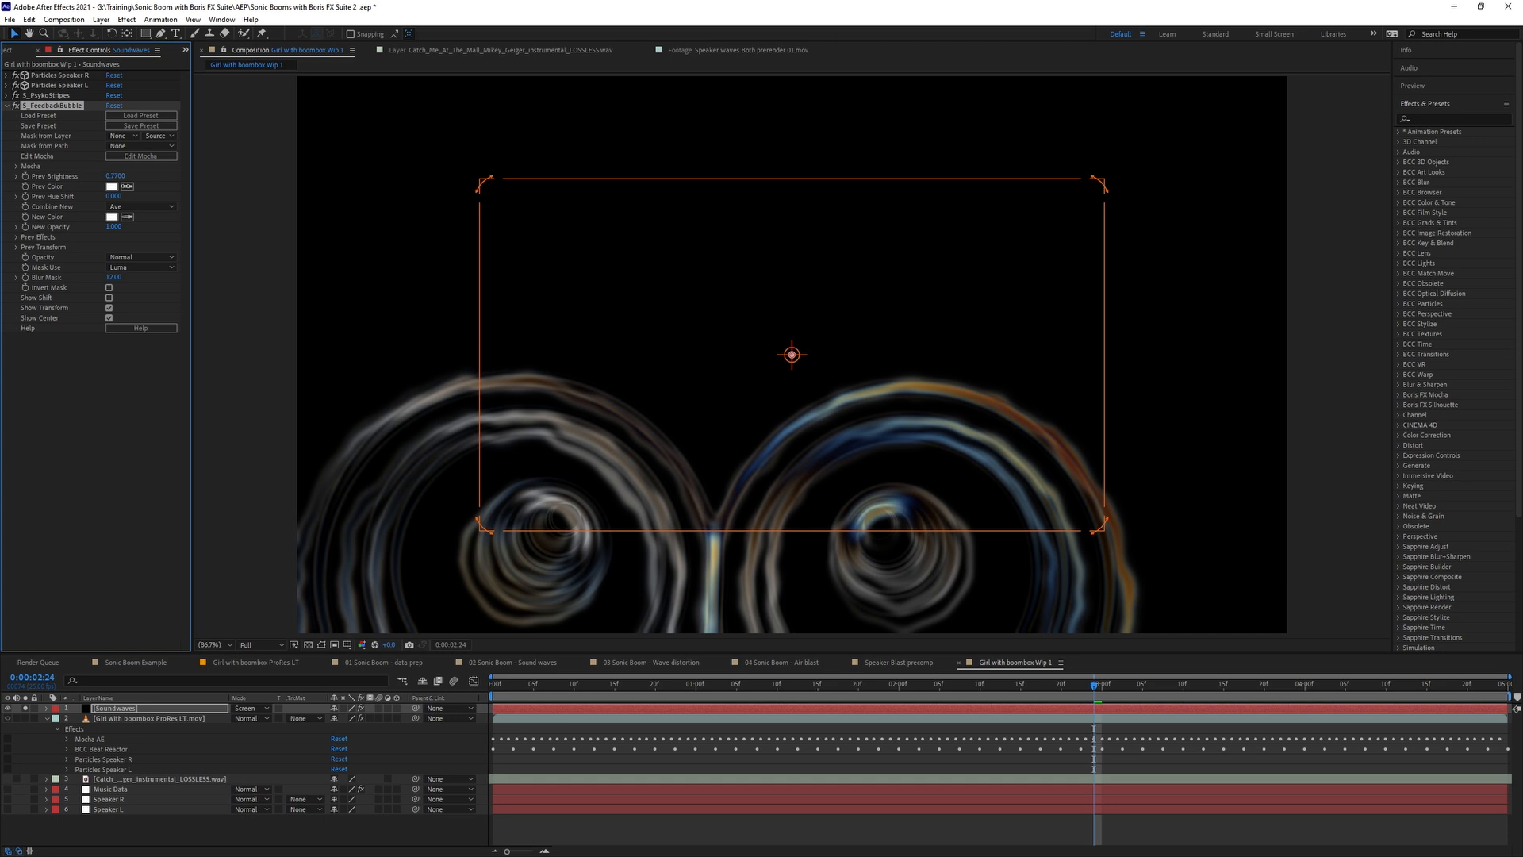
click(114, 176)
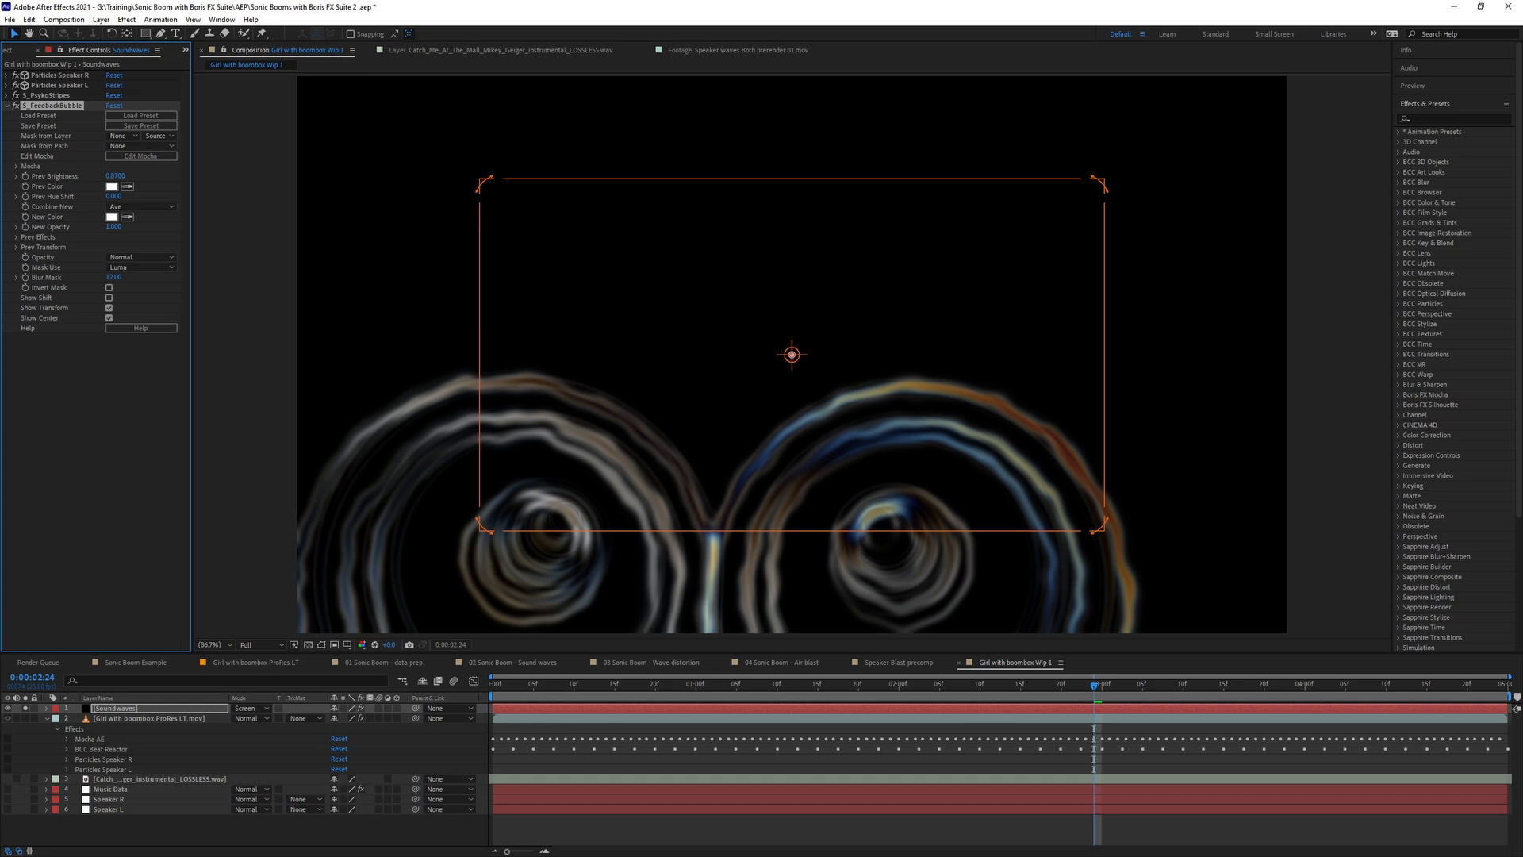
click(140, 207)
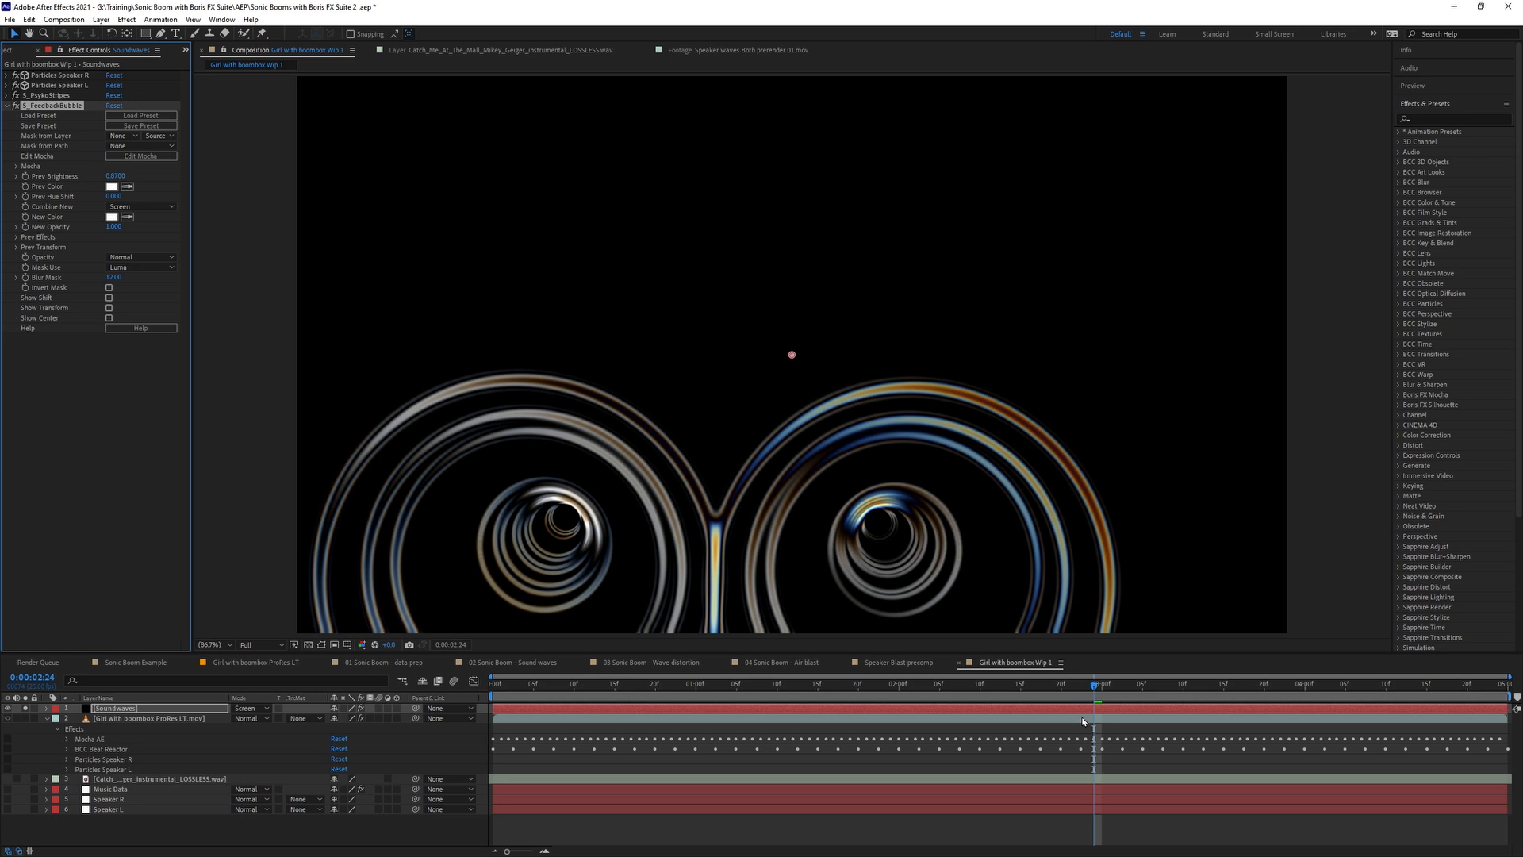
mouse_move(1076, 697)
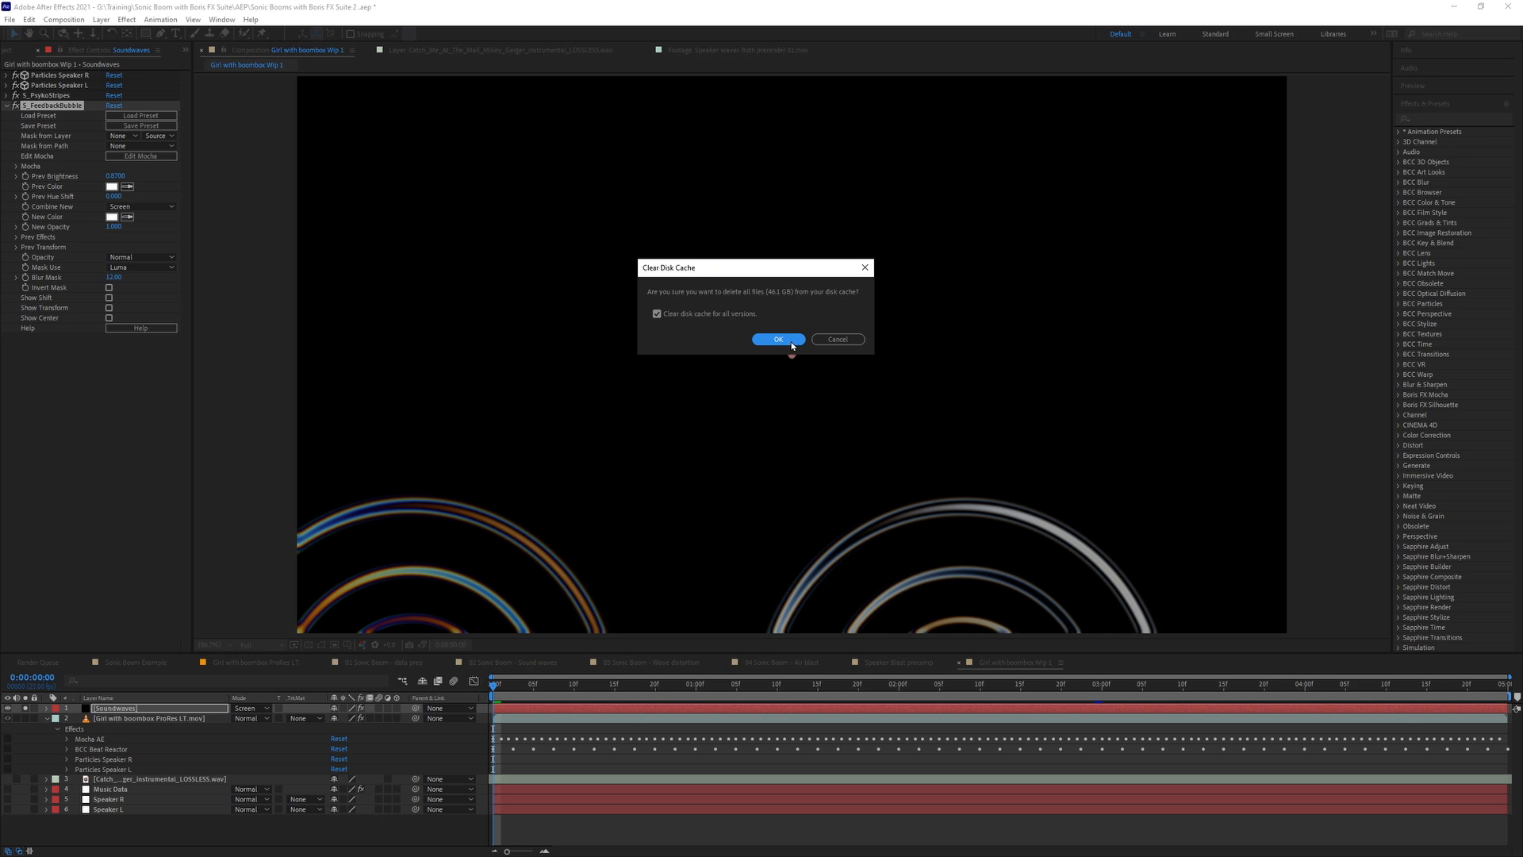
Confirm purging All Memory & Disk Cache so the animation replays fresh.
click(777, 339)
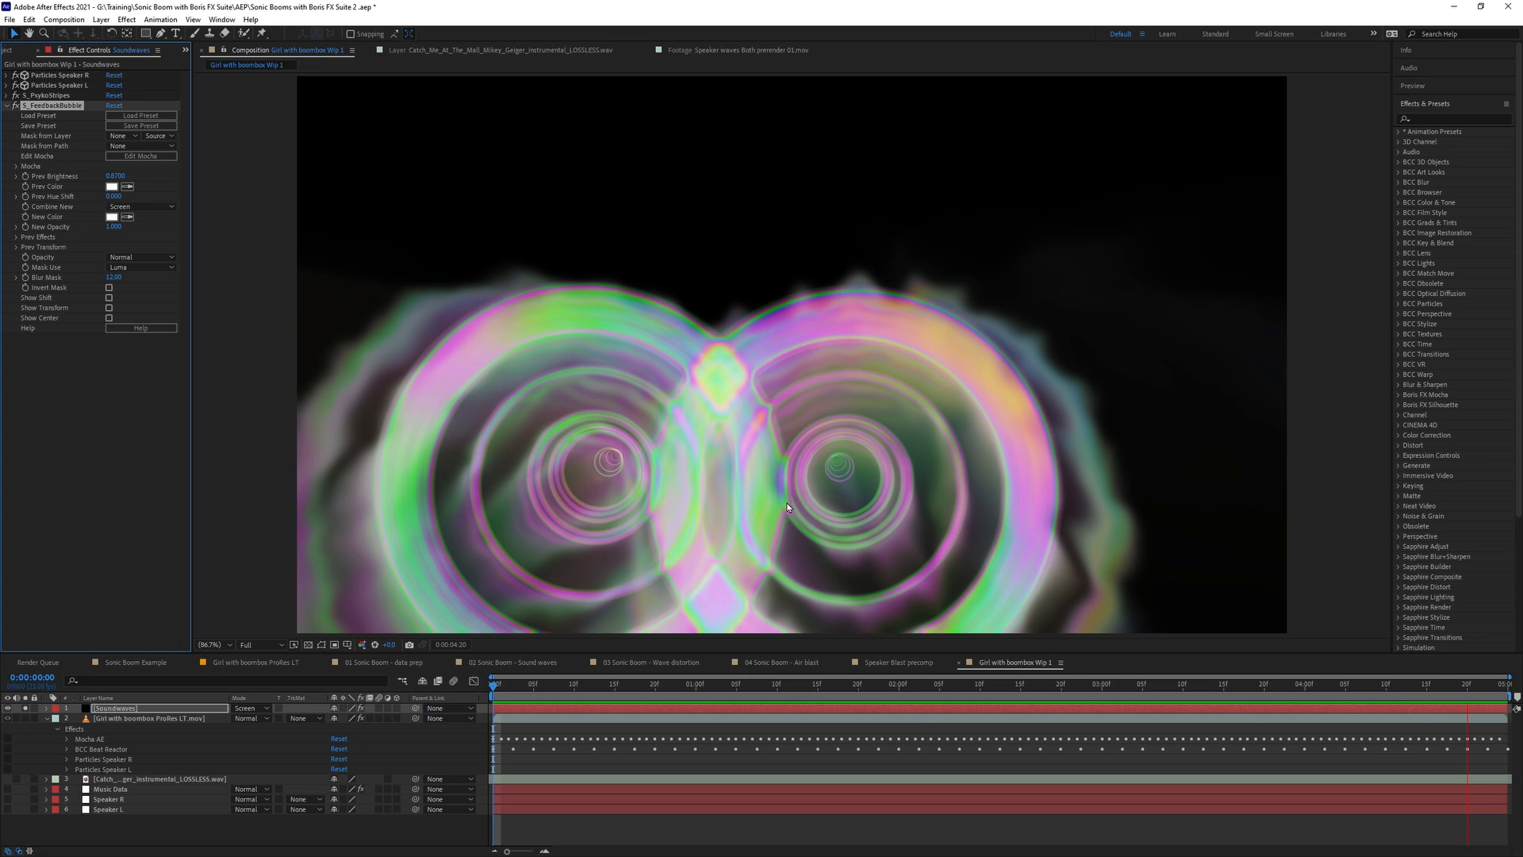
click(1287, 686)
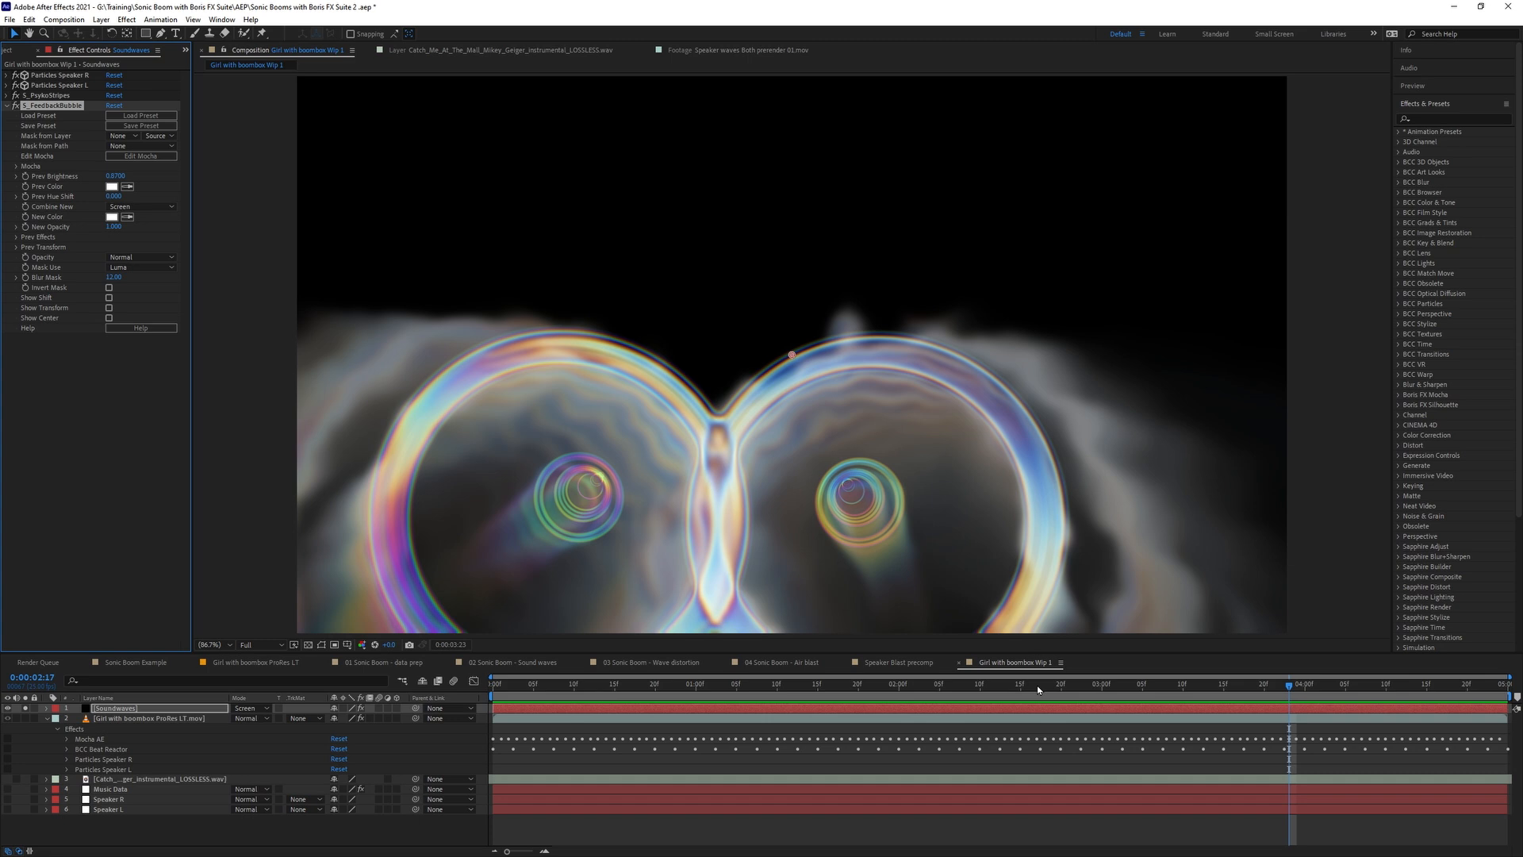
click(915, 685)
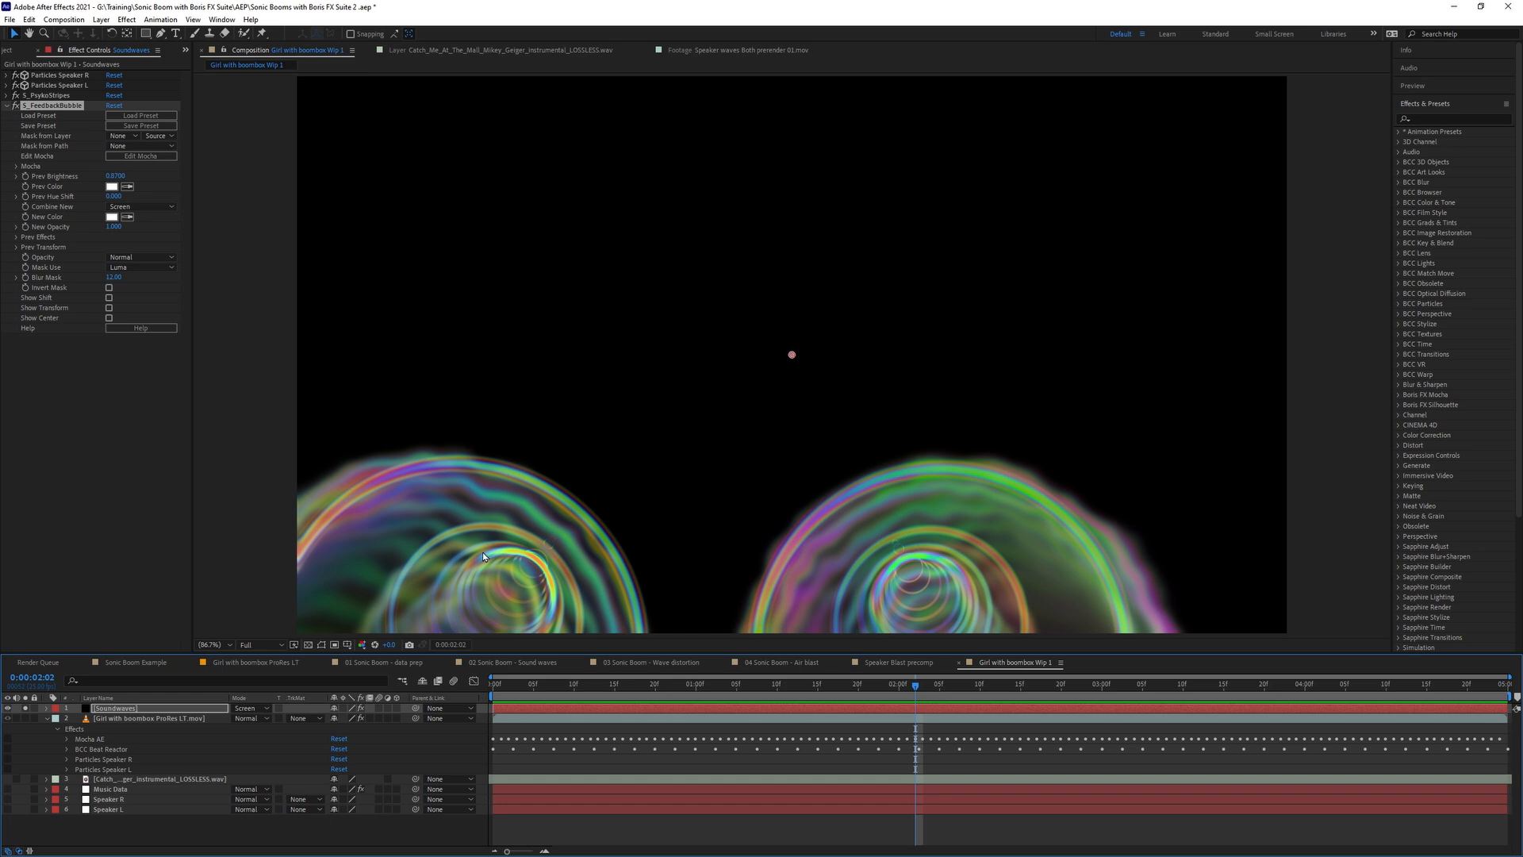
mouse_move(922, 504)
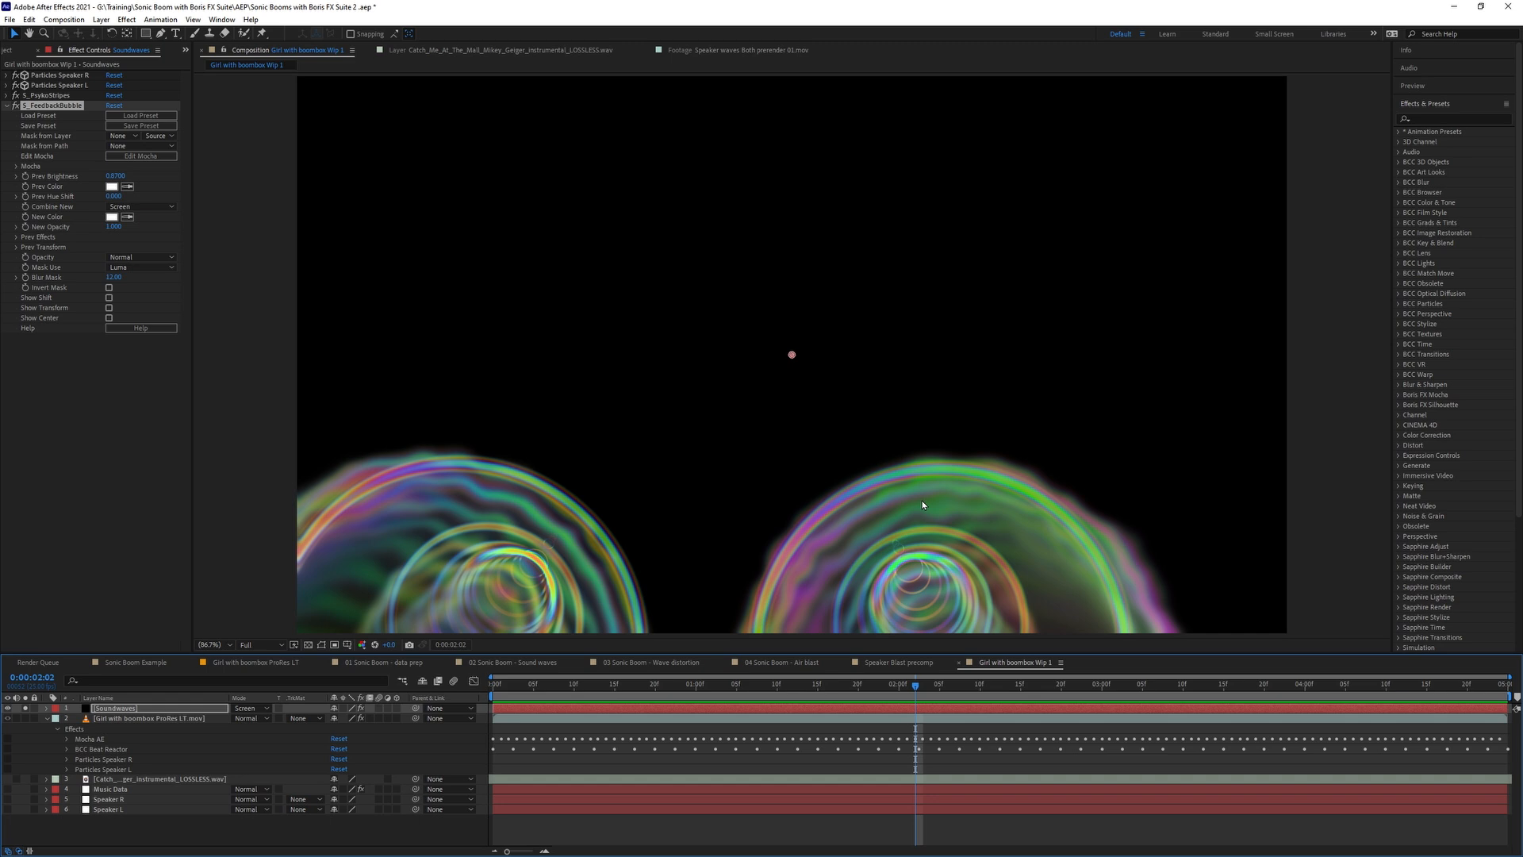
click(125, 19)
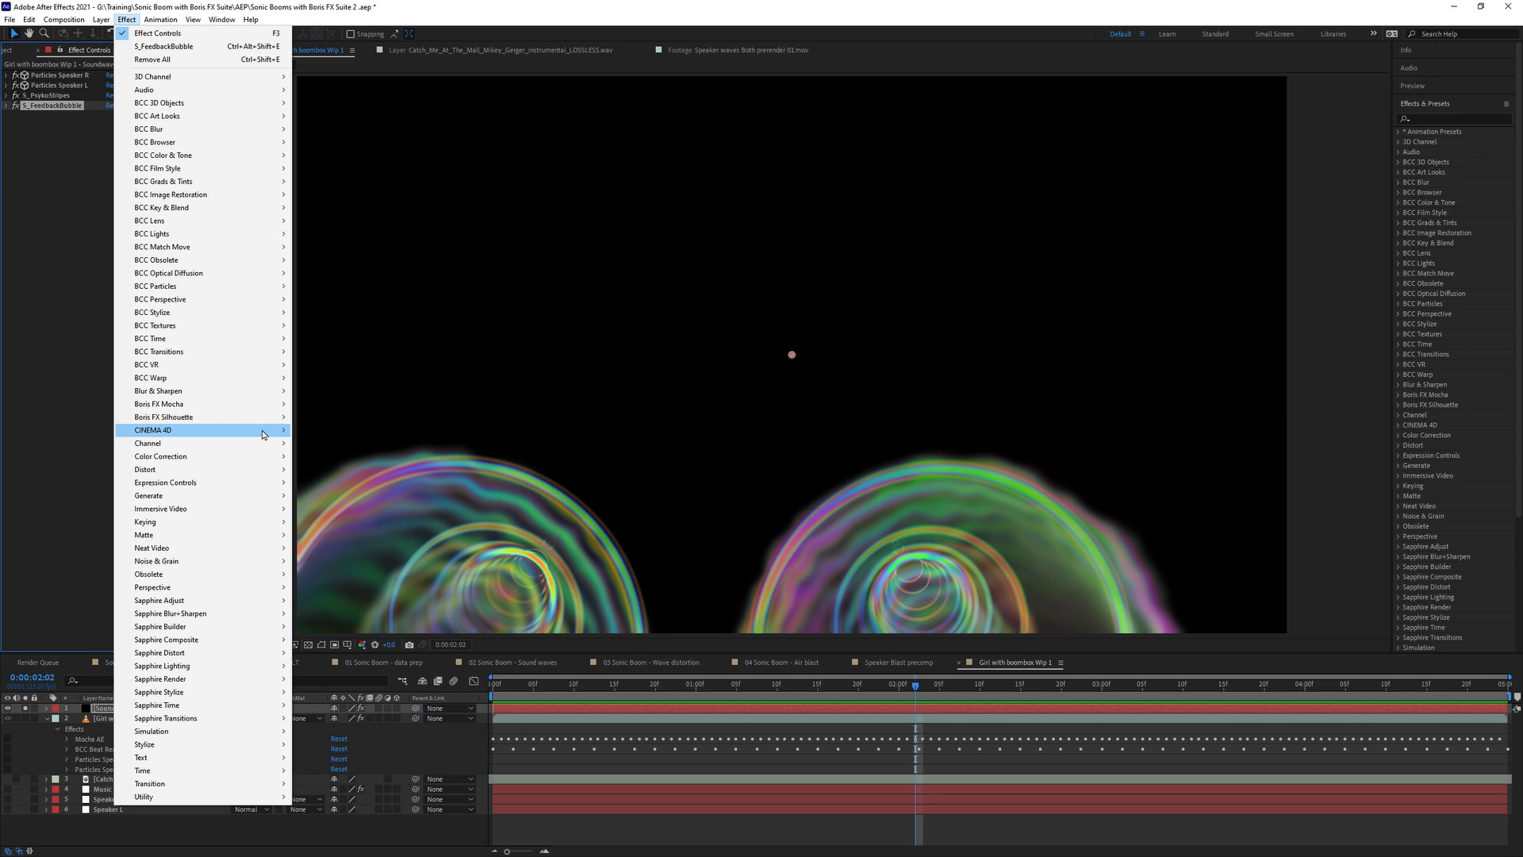
mouse_move(159, 653)
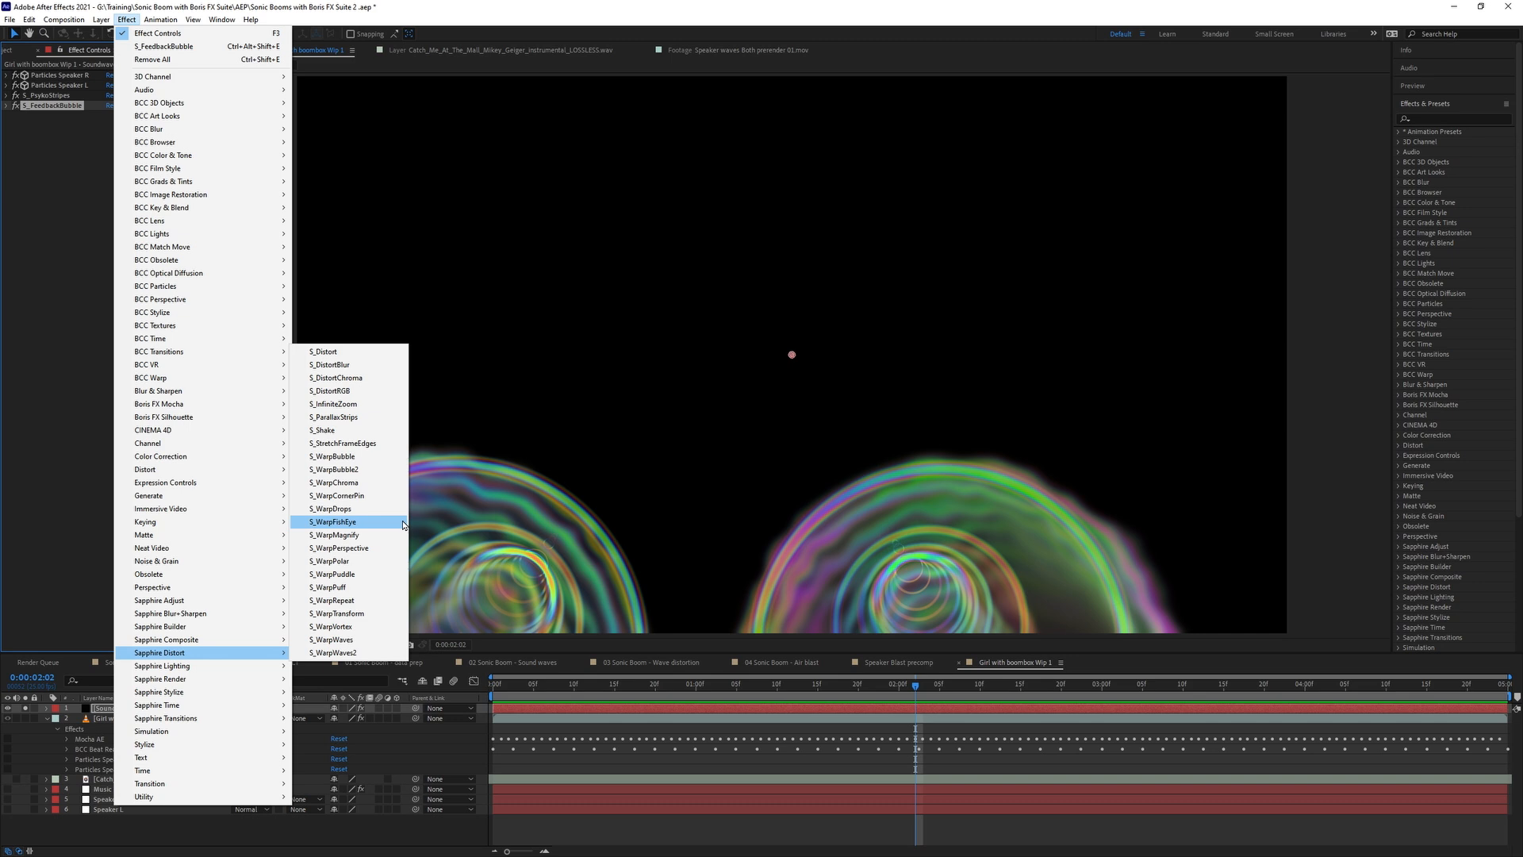
mouse_move(346, 639)
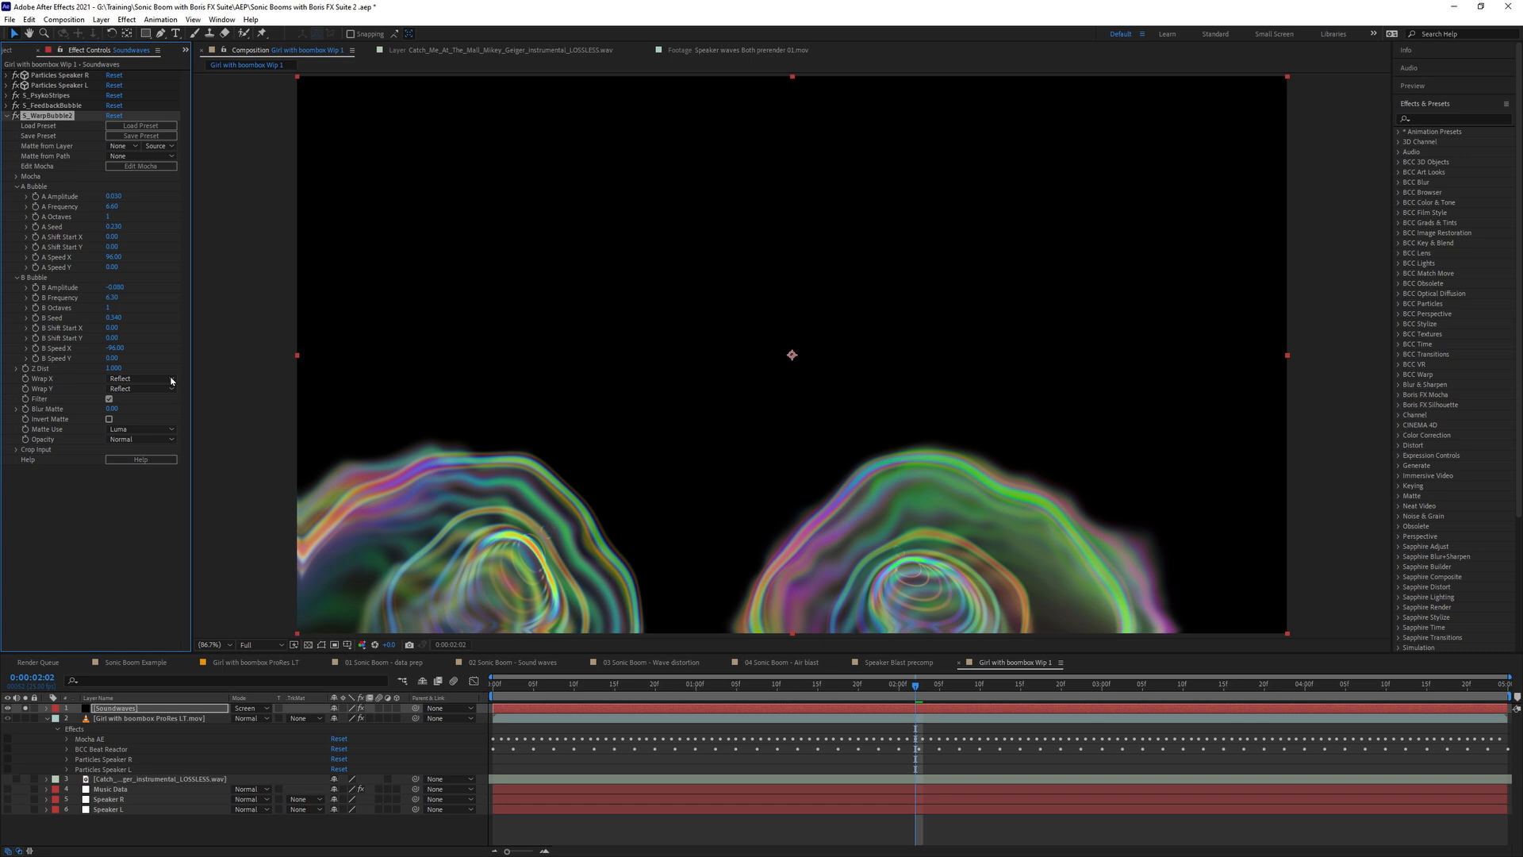
mouse_move(151, 255)
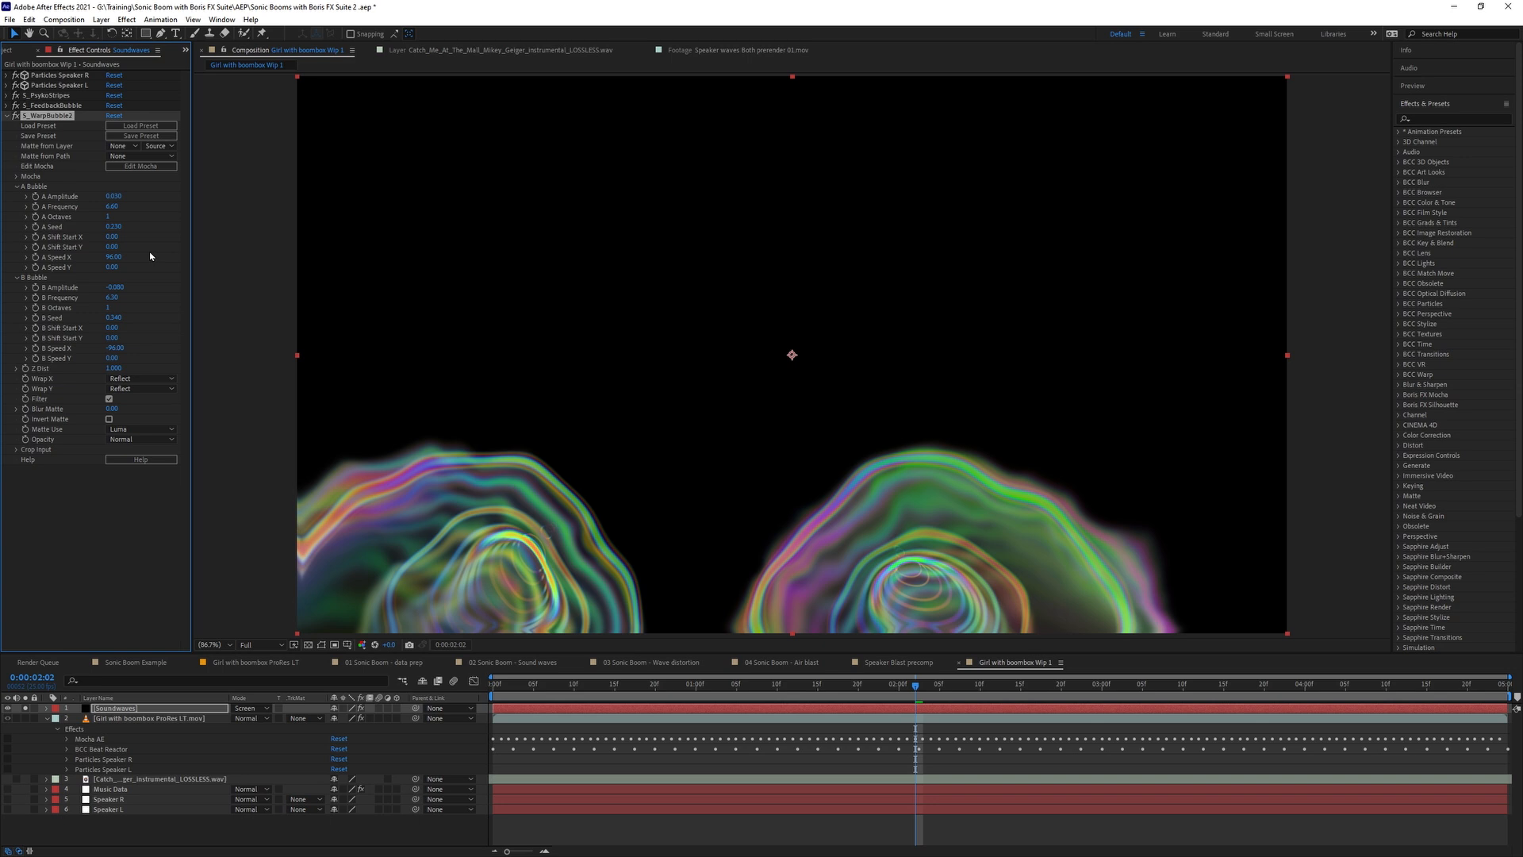